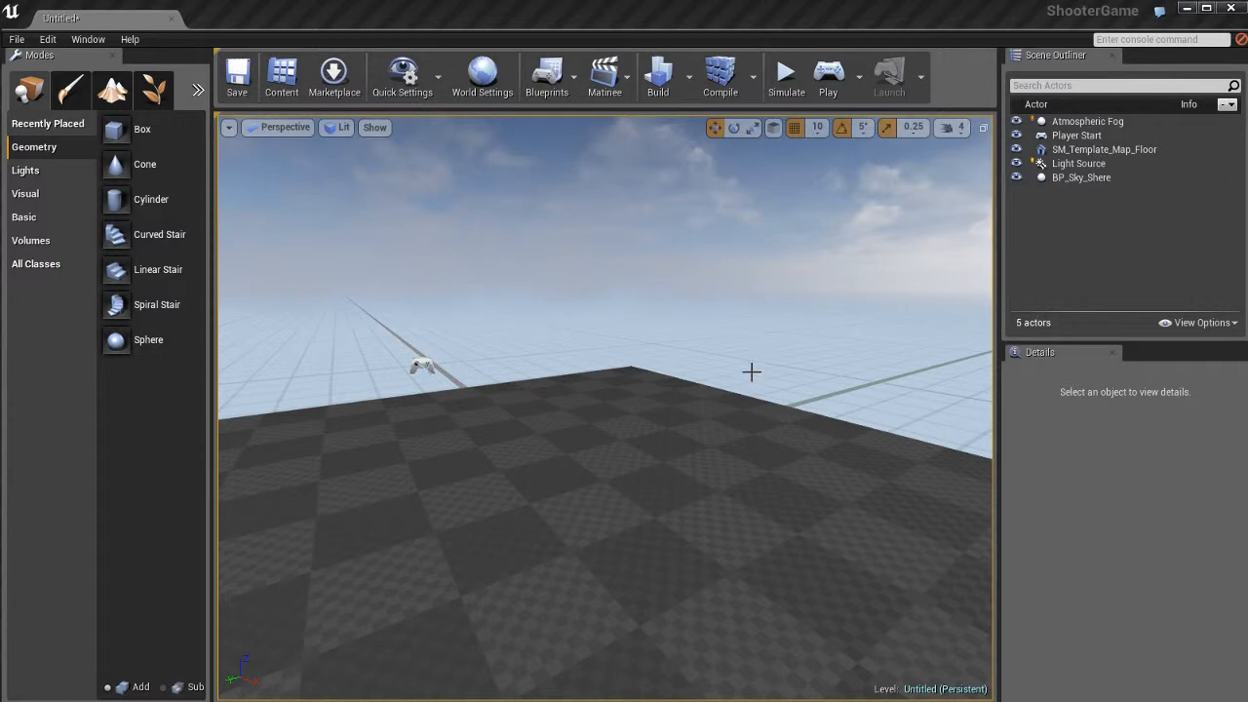
{"action": "mouse_move", "coordinate": [355, 228]}
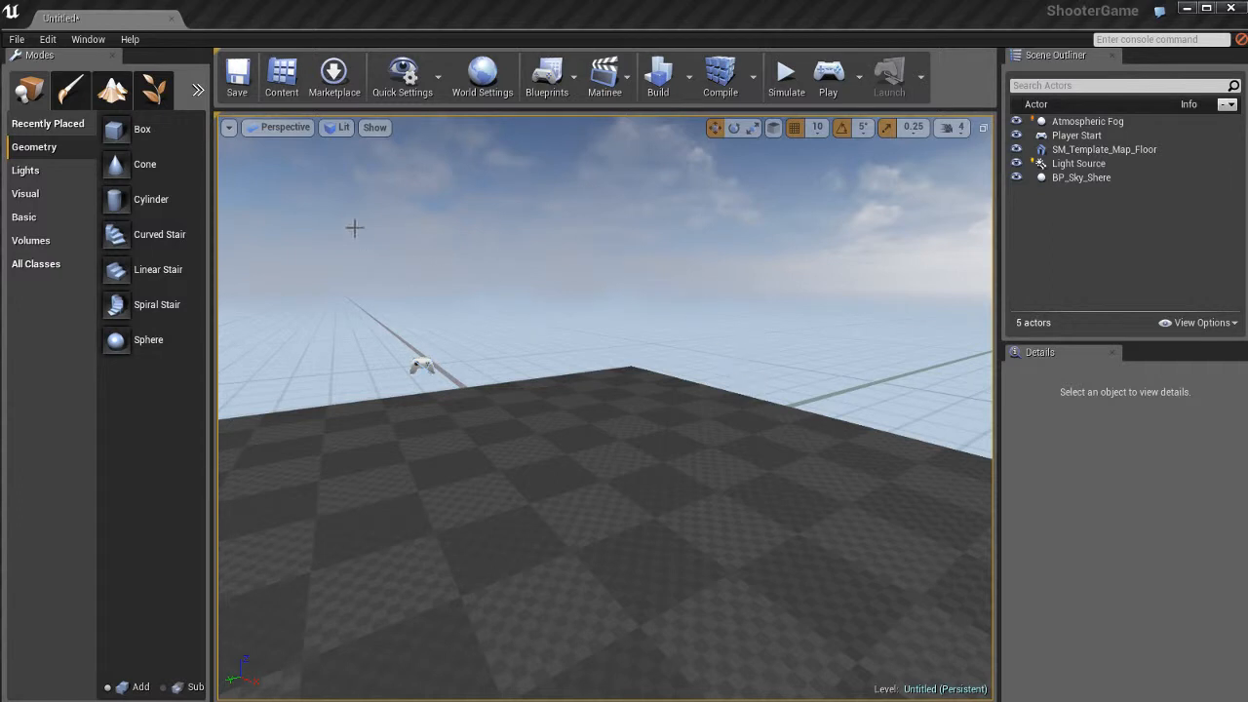
Browse the Content Browser's Environment folder, look inside its Meshes subfolder, and return to Environment
{"action": "left_click", "coordinate": [280, 74]}
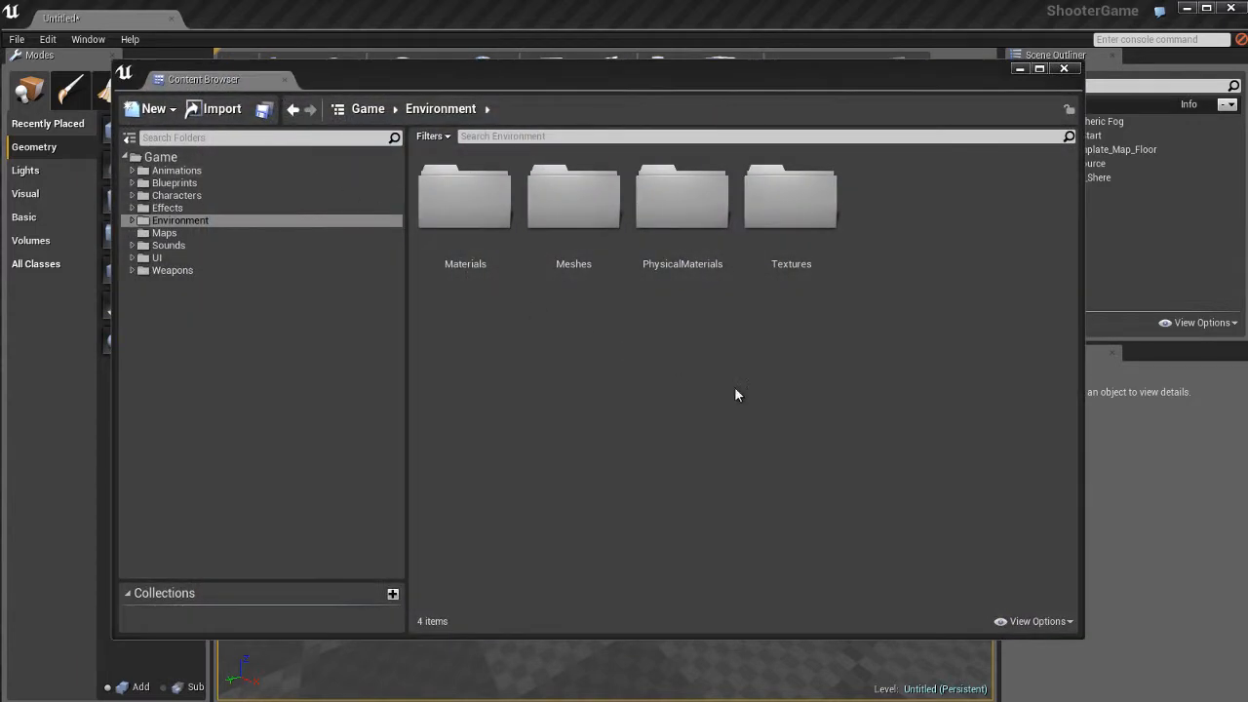
{"action": "mouse_move", "coordinate": [612, 328]}
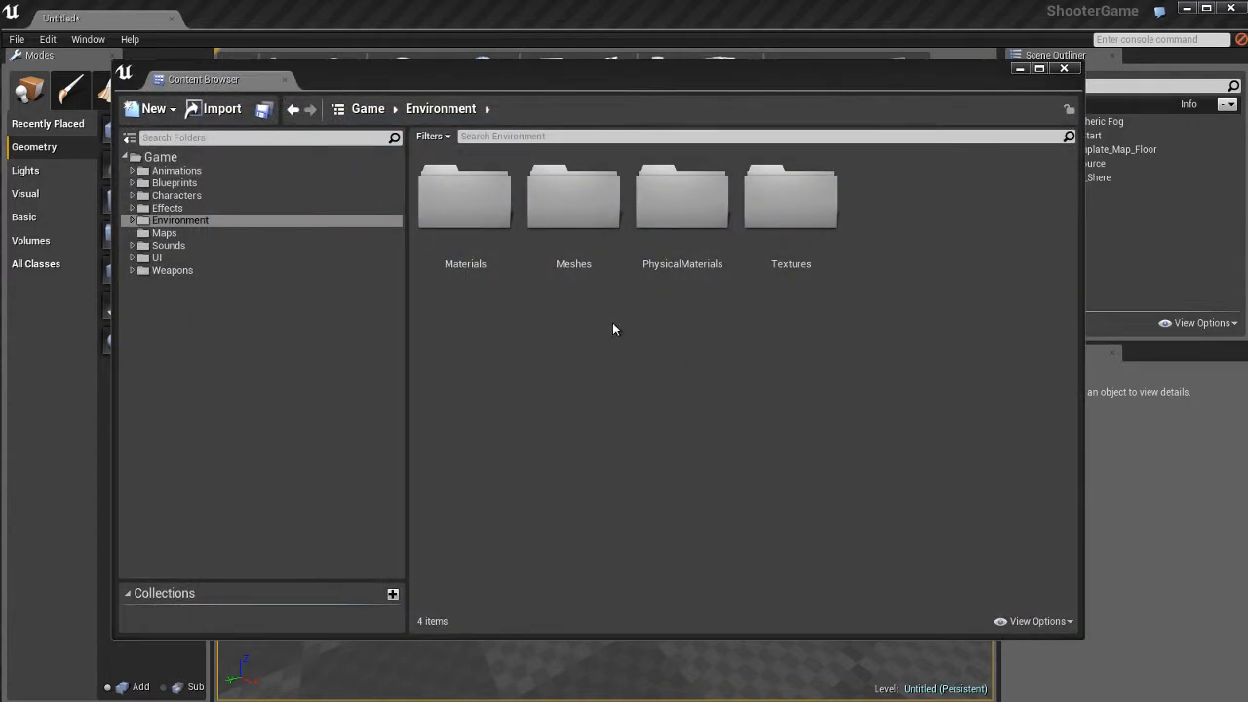
{"action": "left_click", "coordinate": [133, 220]}
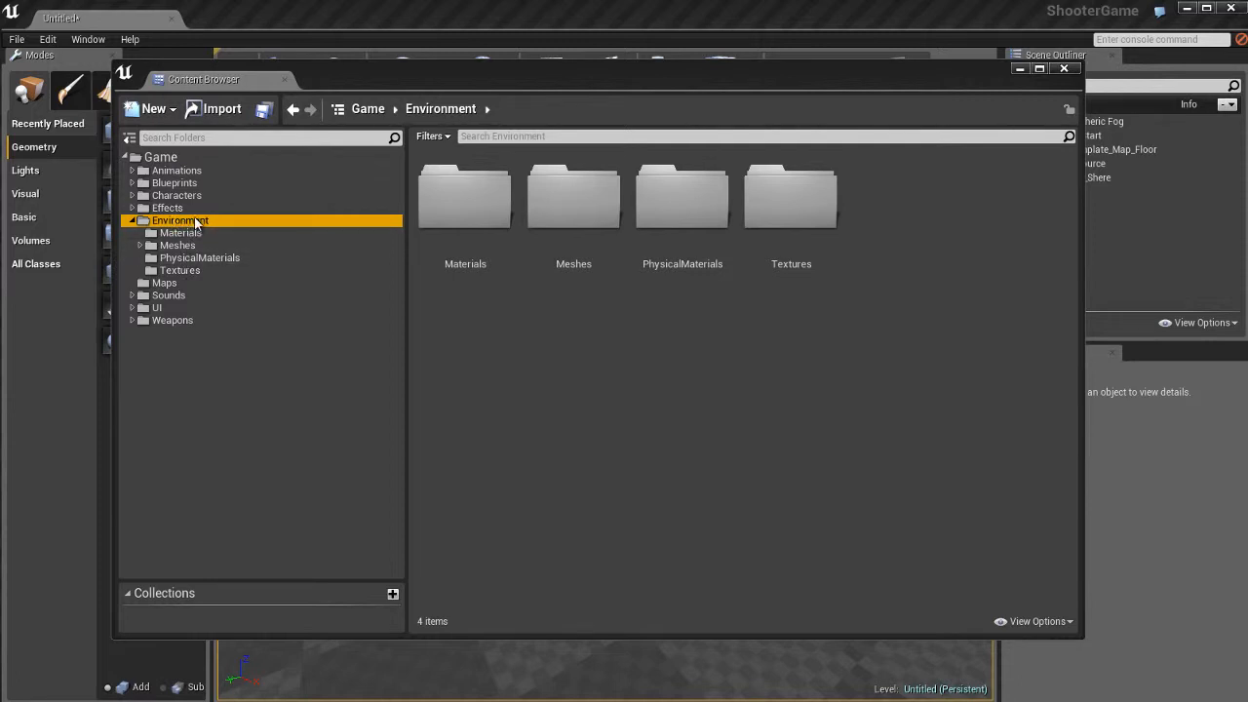
{"action": "left_click", "coordinate": [177, 246]}
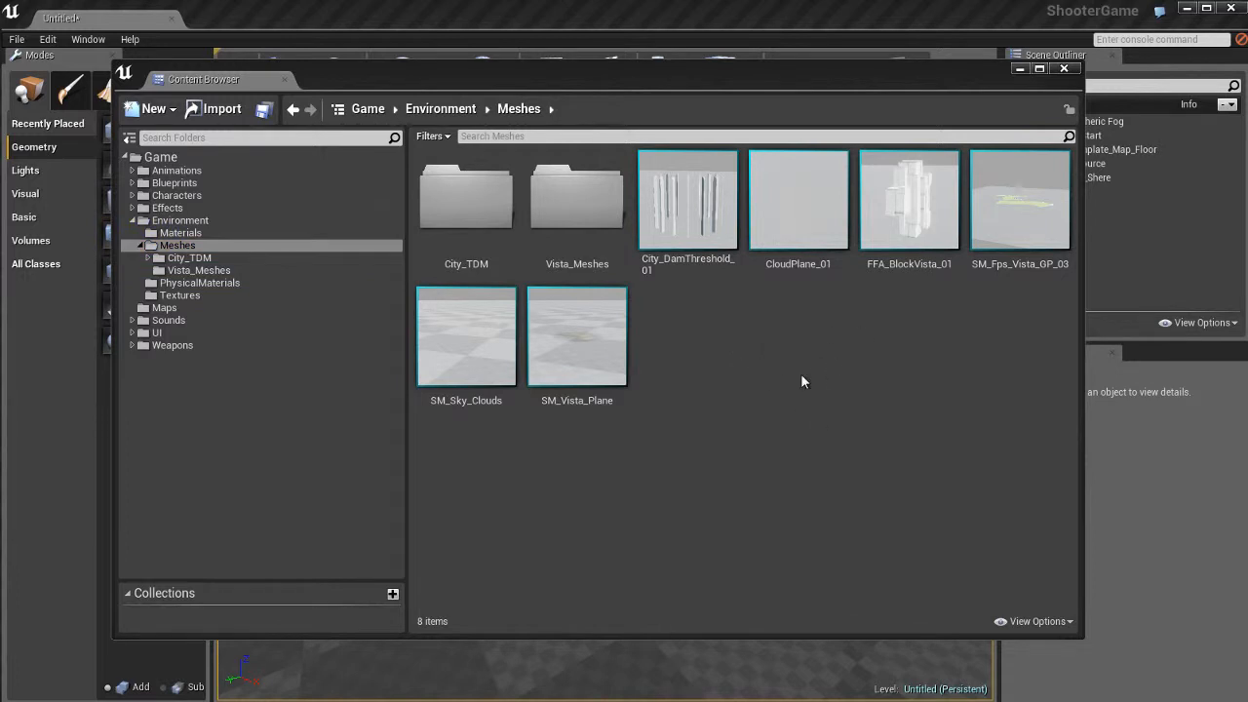
{"action": "mouse_move", "coordinate": [682, 322]}
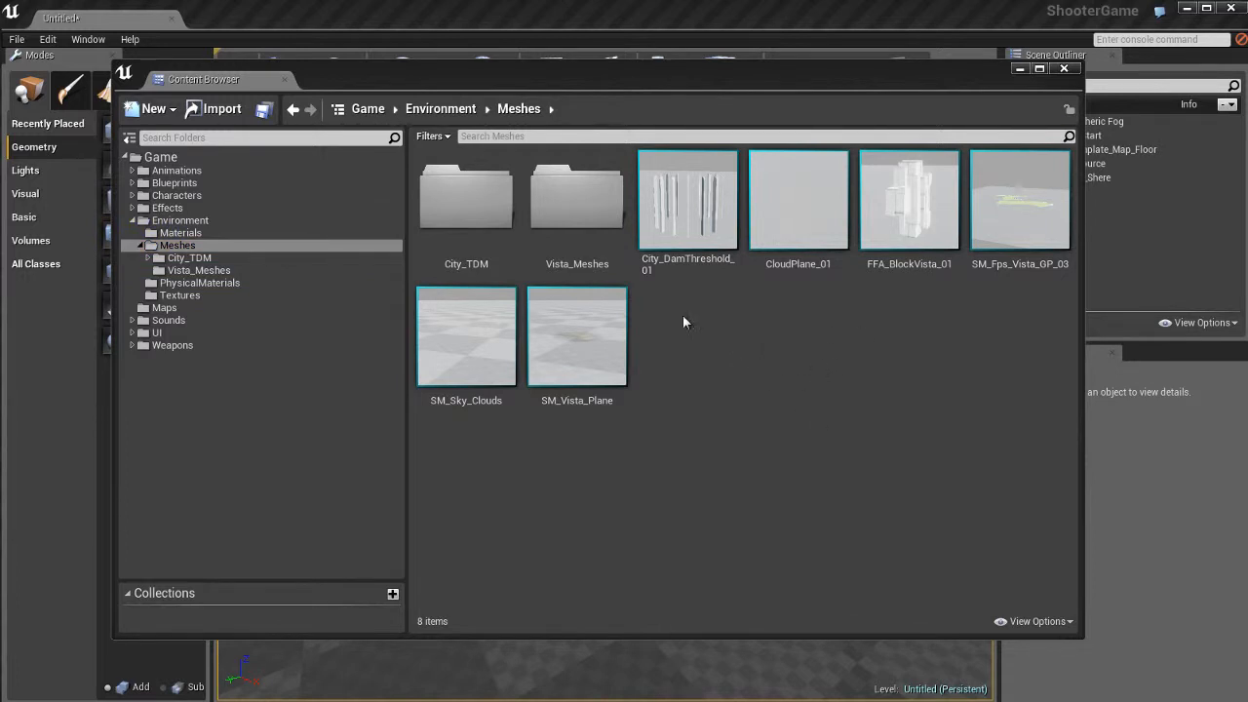
{"action": "left_click", "coordinate": [441, 109]}
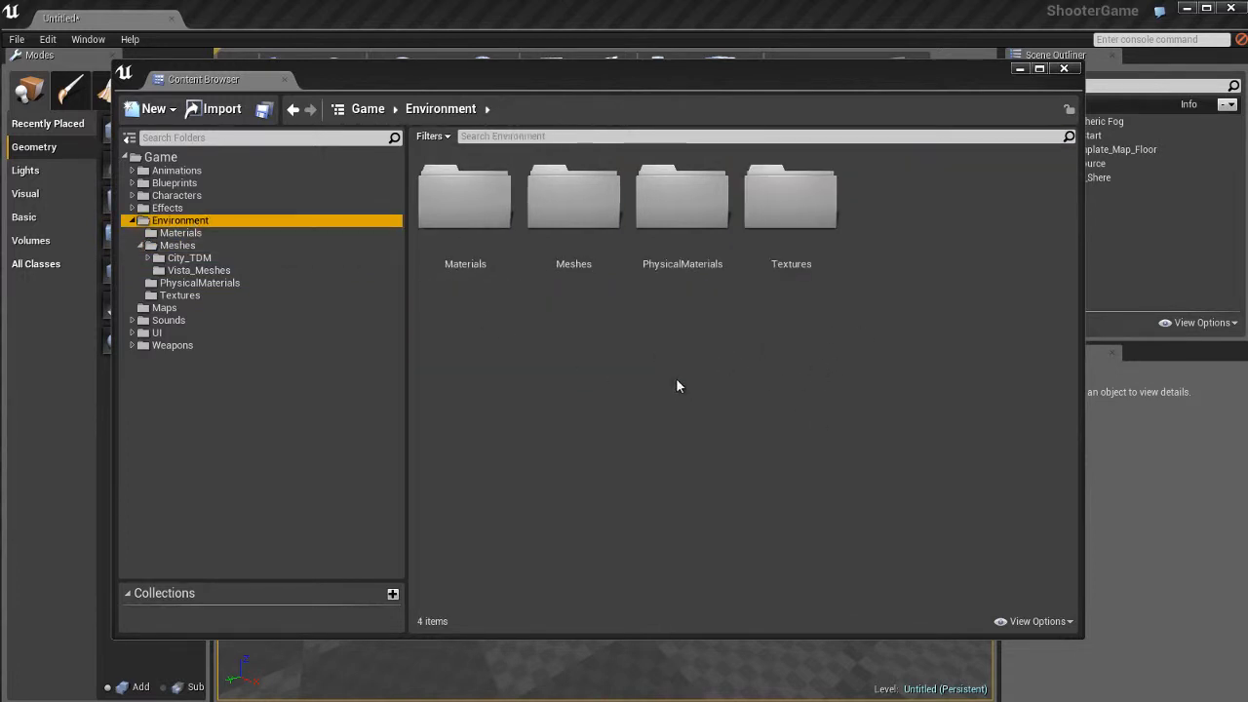
Start an import into /Game/Environment and choose UE4_Cube_Master.fbx from disk
{"action": "right_click", "coordinate": [679, 386]}
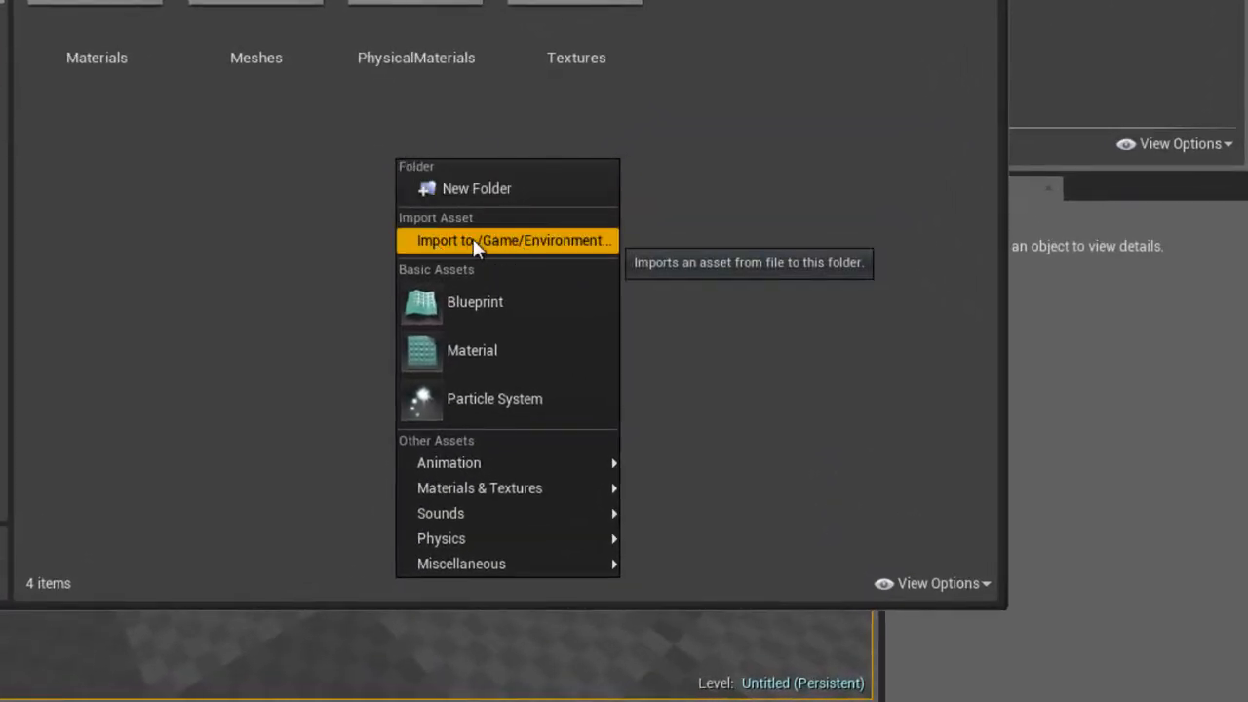
{"action": "mouse_move", "coordinate": [525, 246]}
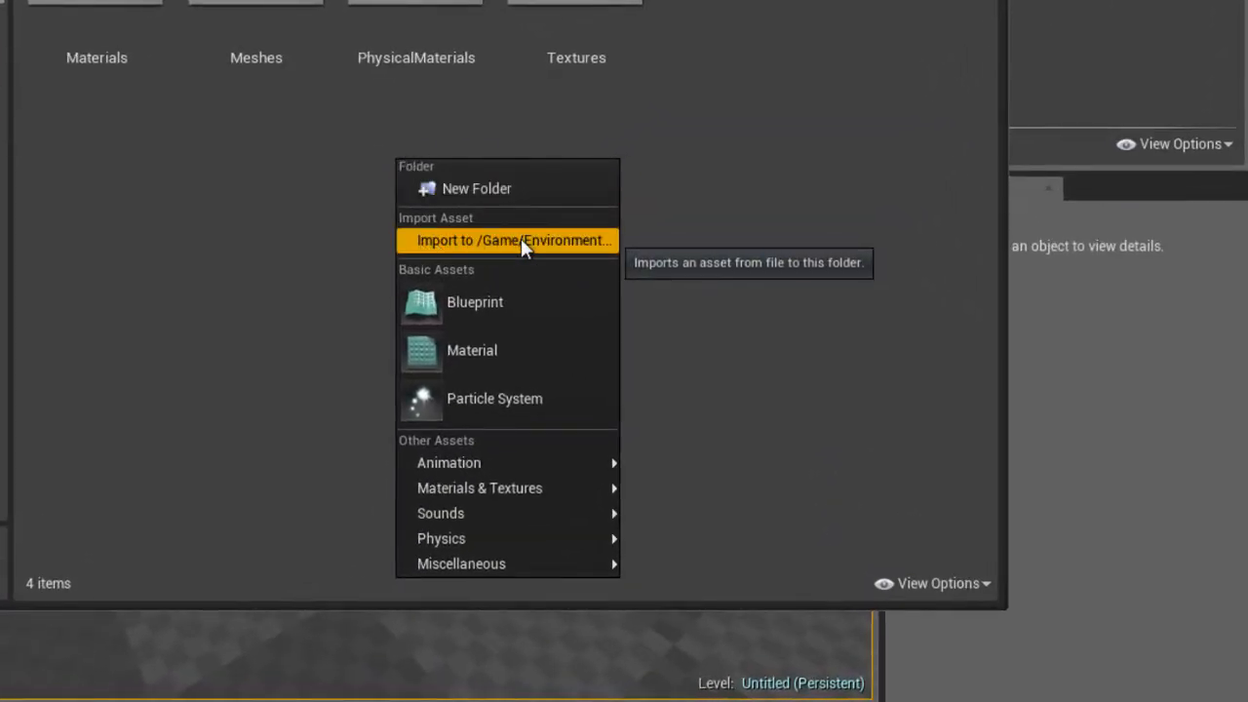
{"action": "left_click", "coordinate": [515, 240]}
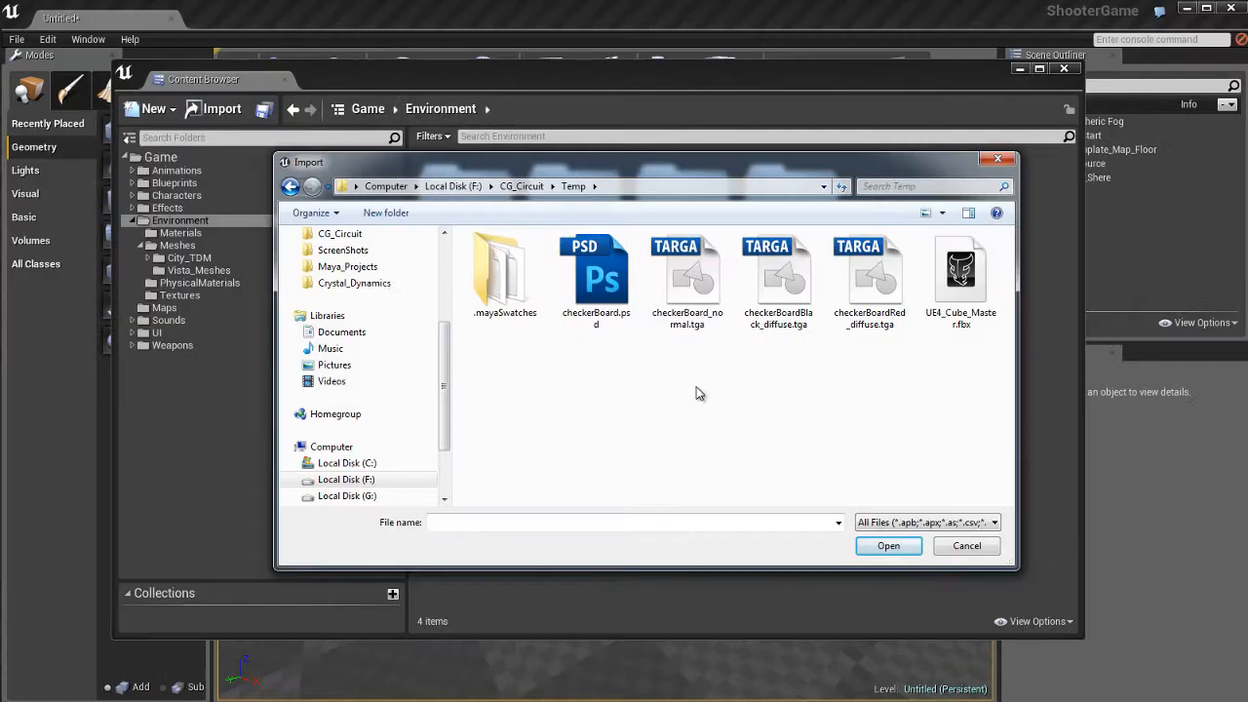
{"action": "mouse_move", "coordinate": [926, 361]}
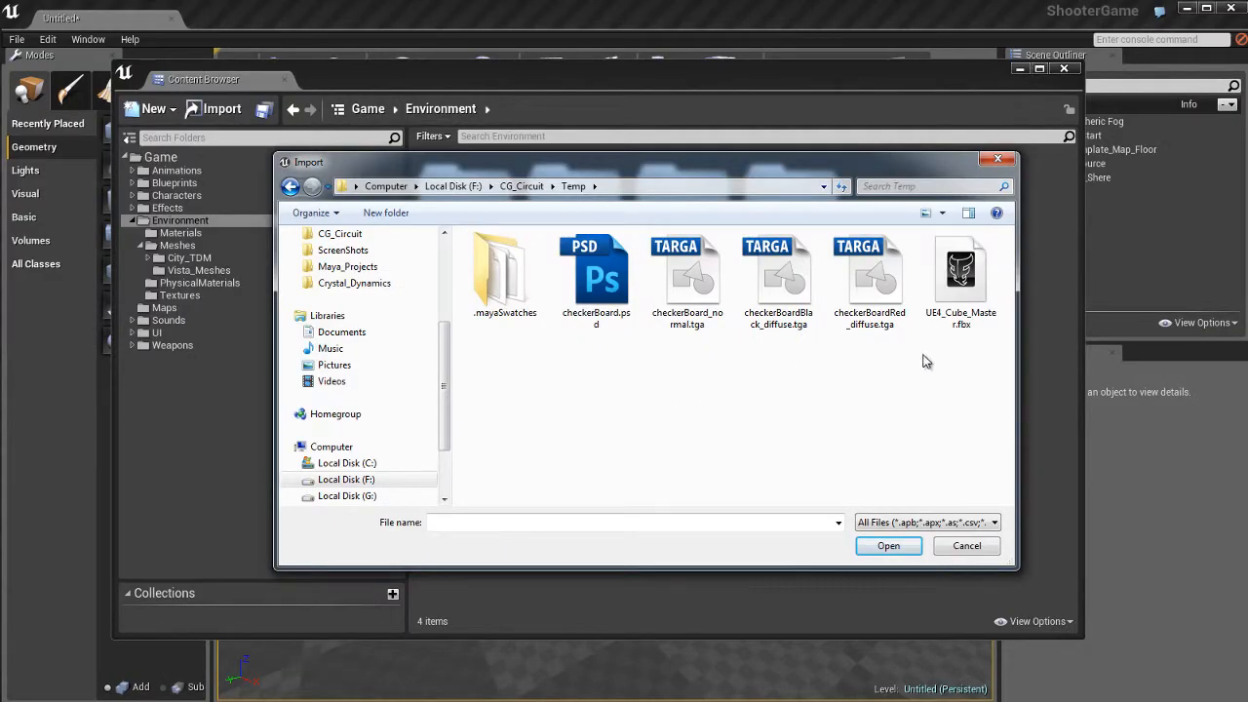
{"action": "left_click", "coordinate": [959, 273]}
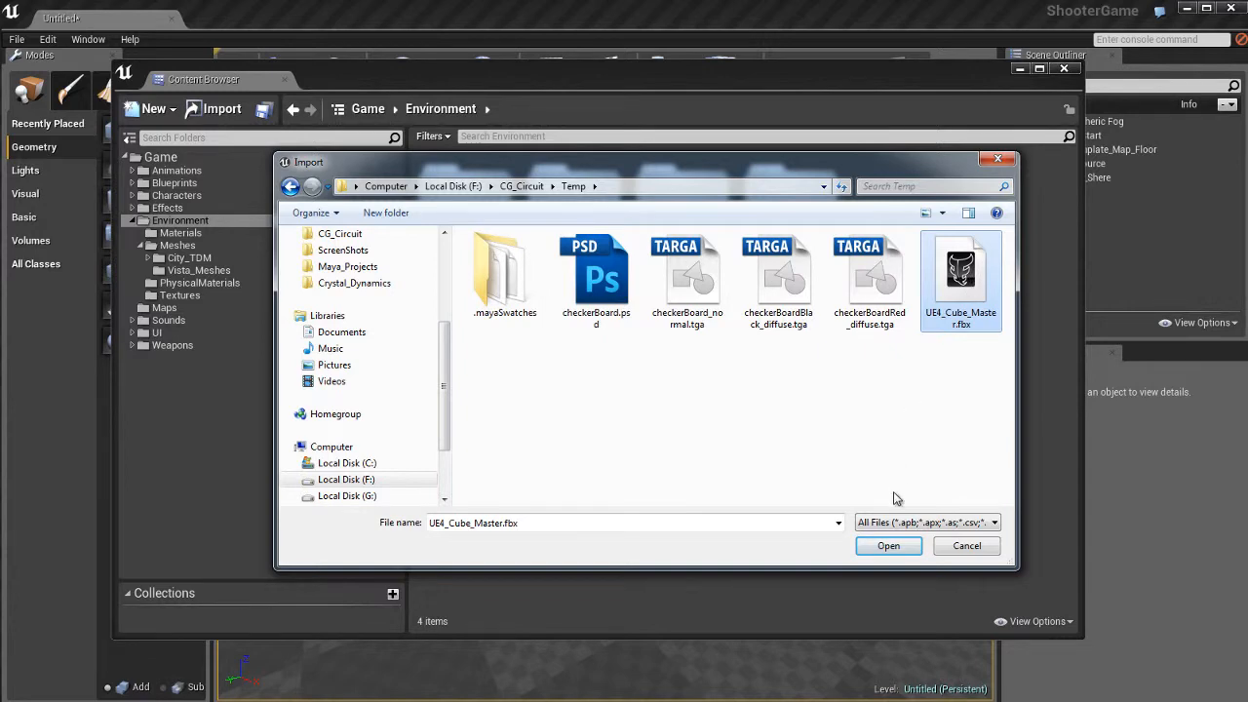
{"action": "left_click", "coordinate": [887, 546]}
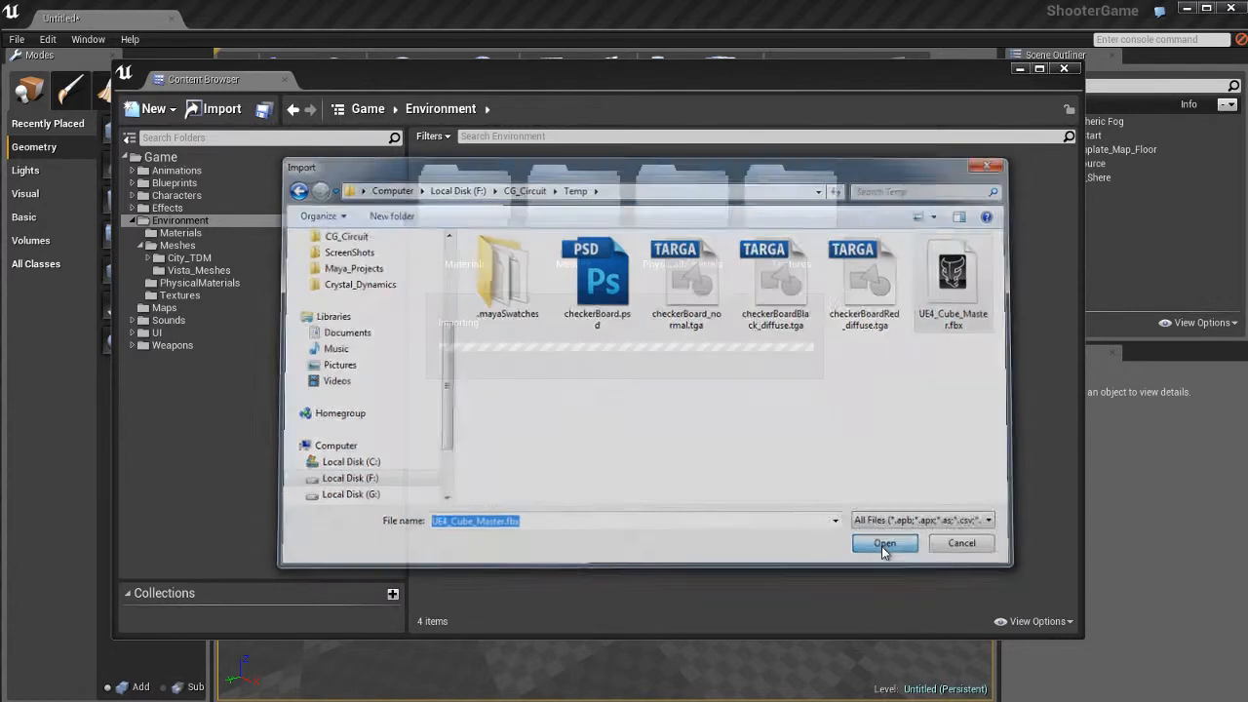
In the FBX import's Advanced options, enable Import Mesh LODs, Import Materials and Import Textures
{"action": "left_click", "coordinate": [883, 542]}
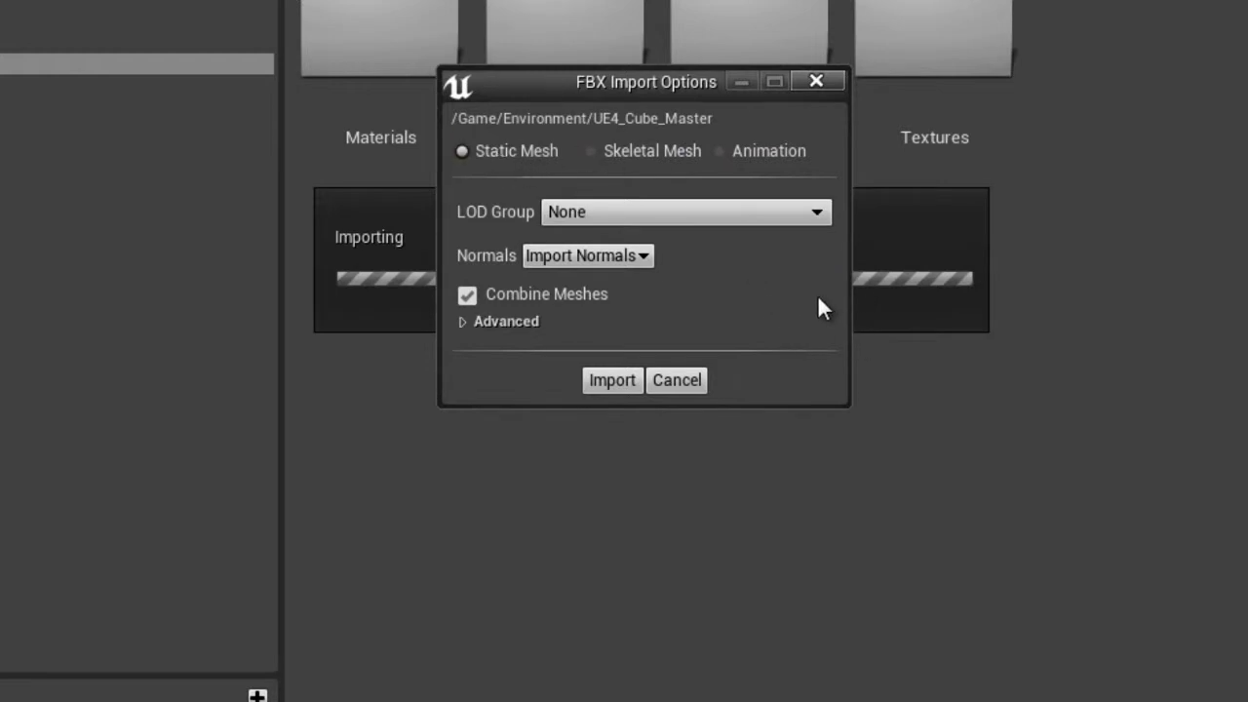
{"action": "left_click", "coordinate": [499, 320]}
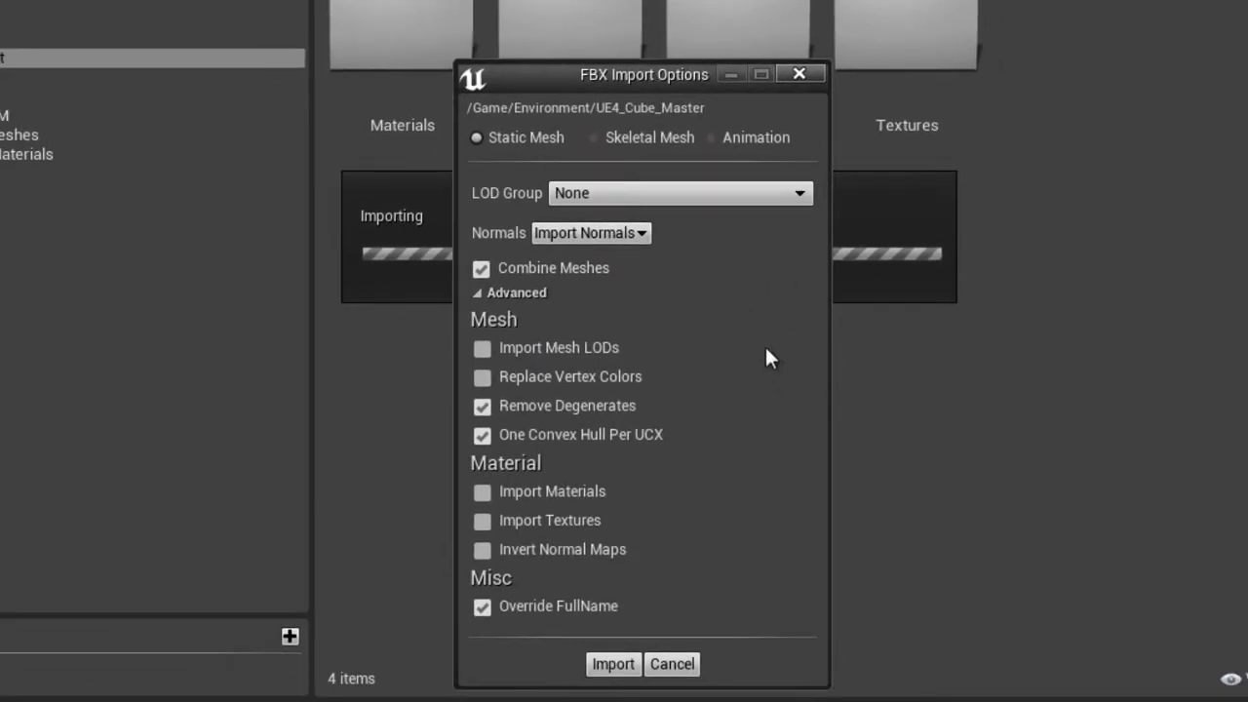
{"action": "mouse_move", "coordinate": [718, 526]}
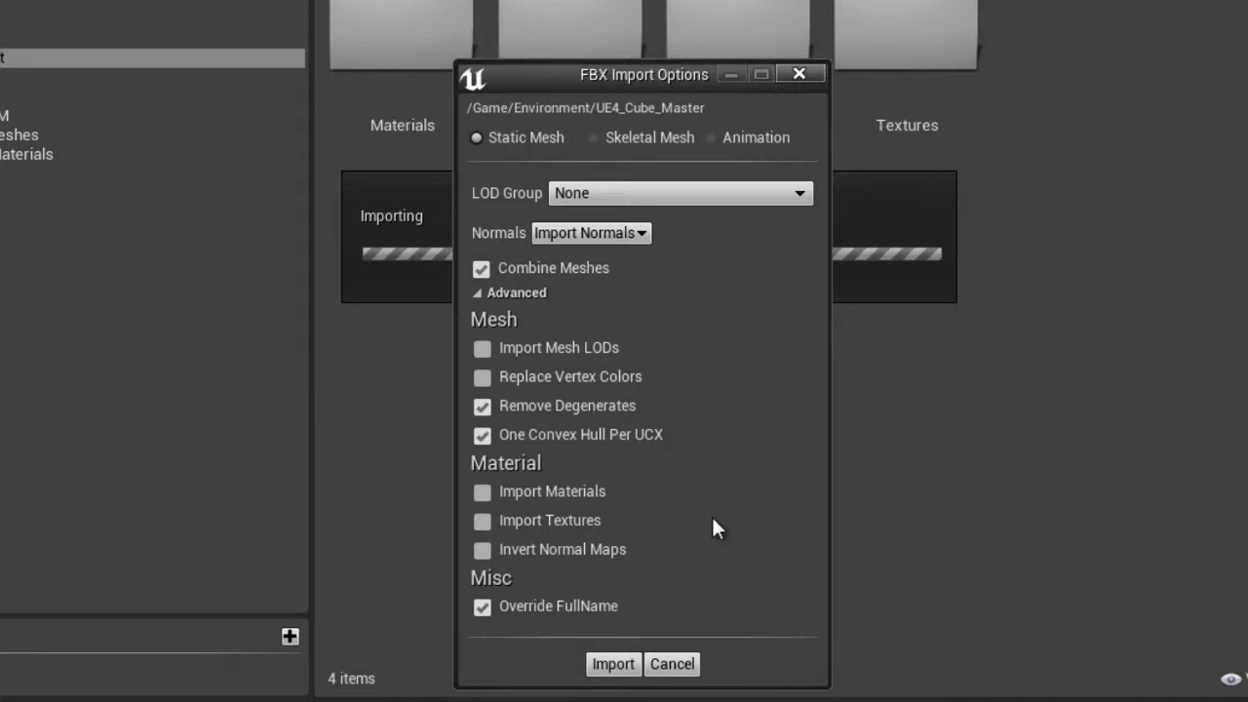
{"action": "mouse_move", "coordinate": [491, 359]}
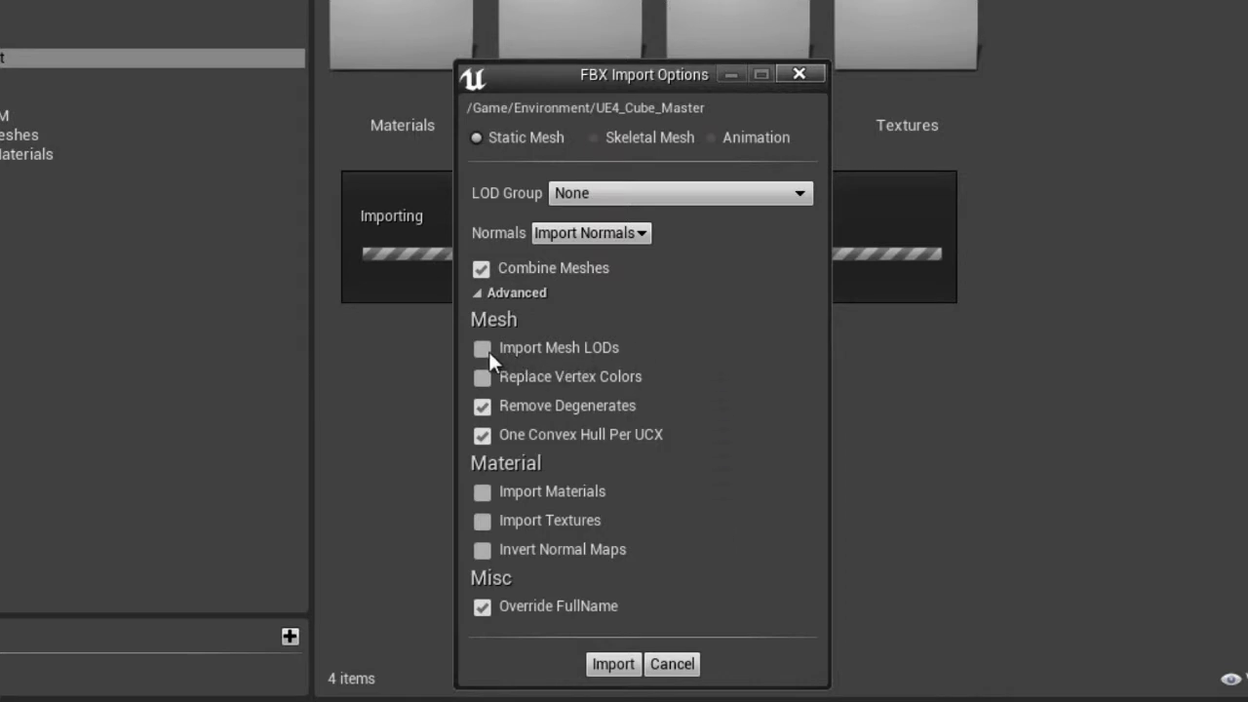
{"action": "left_click", "coordinate": [480, 347]}
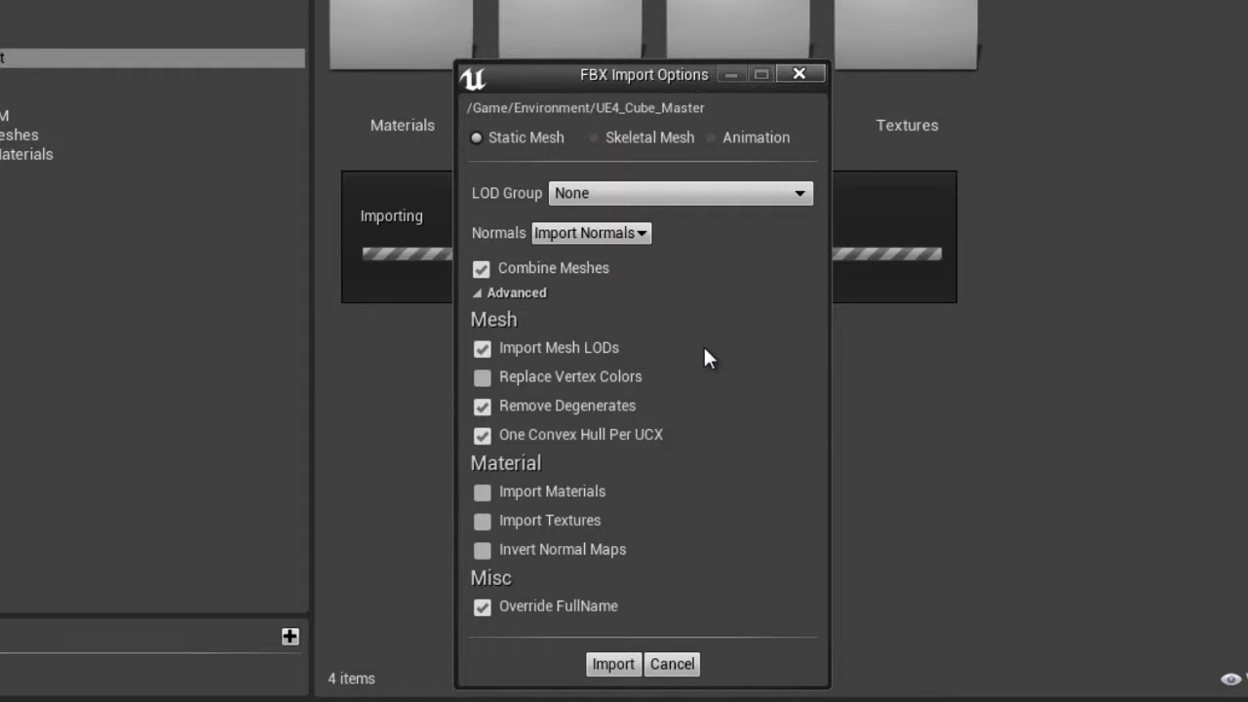
{"action": "mouse_move", "coordinate": [737, 505]}
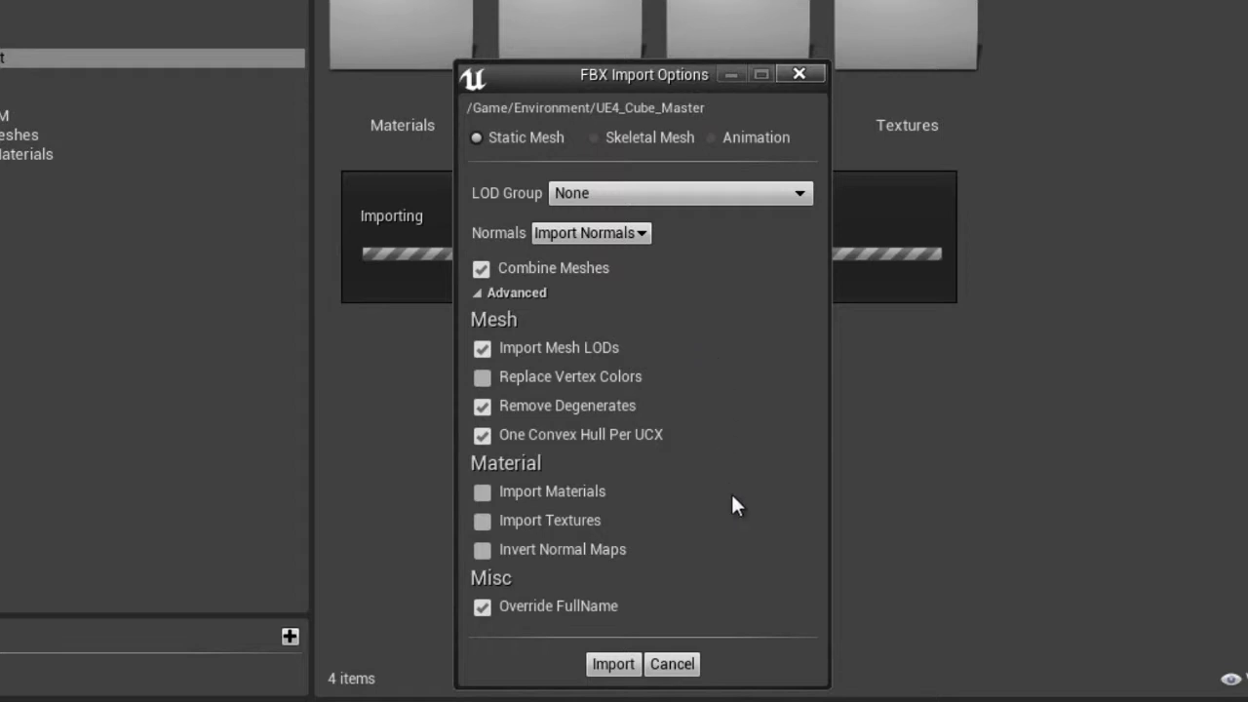
{"action": "mouse_move", "coordinate": [515, 529]}
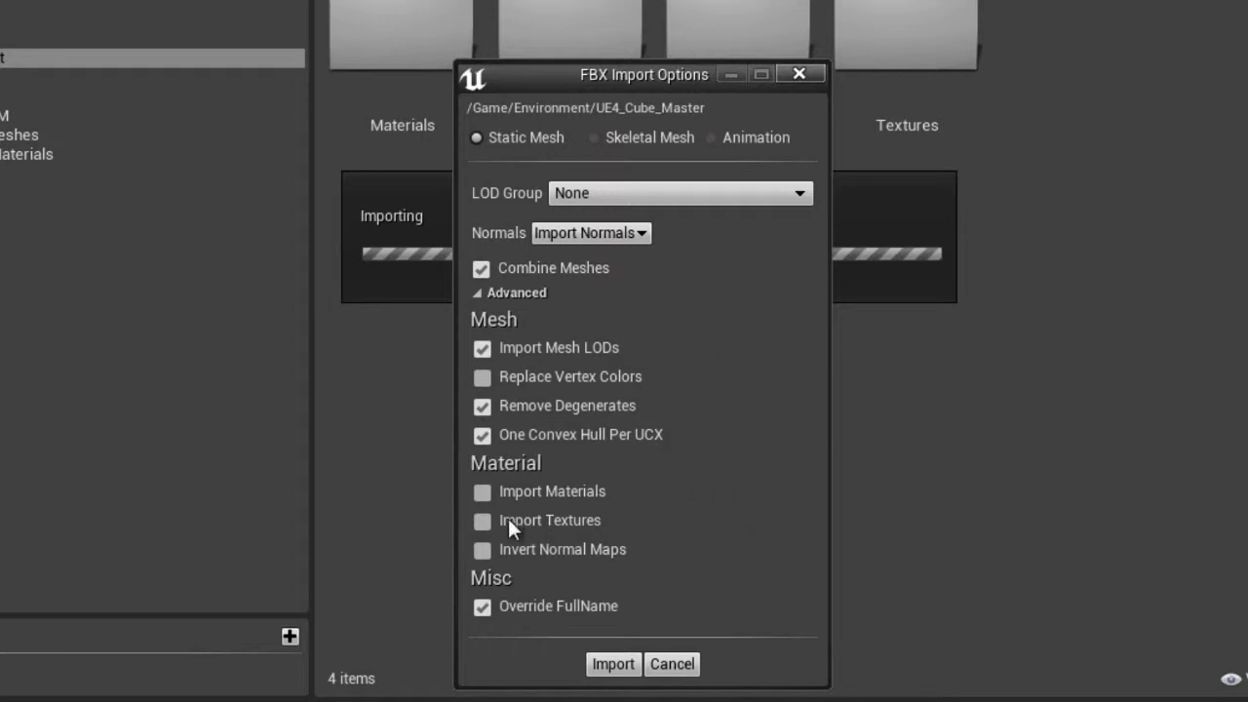
{"action": "left_click", "coordinate": [479, 492]}
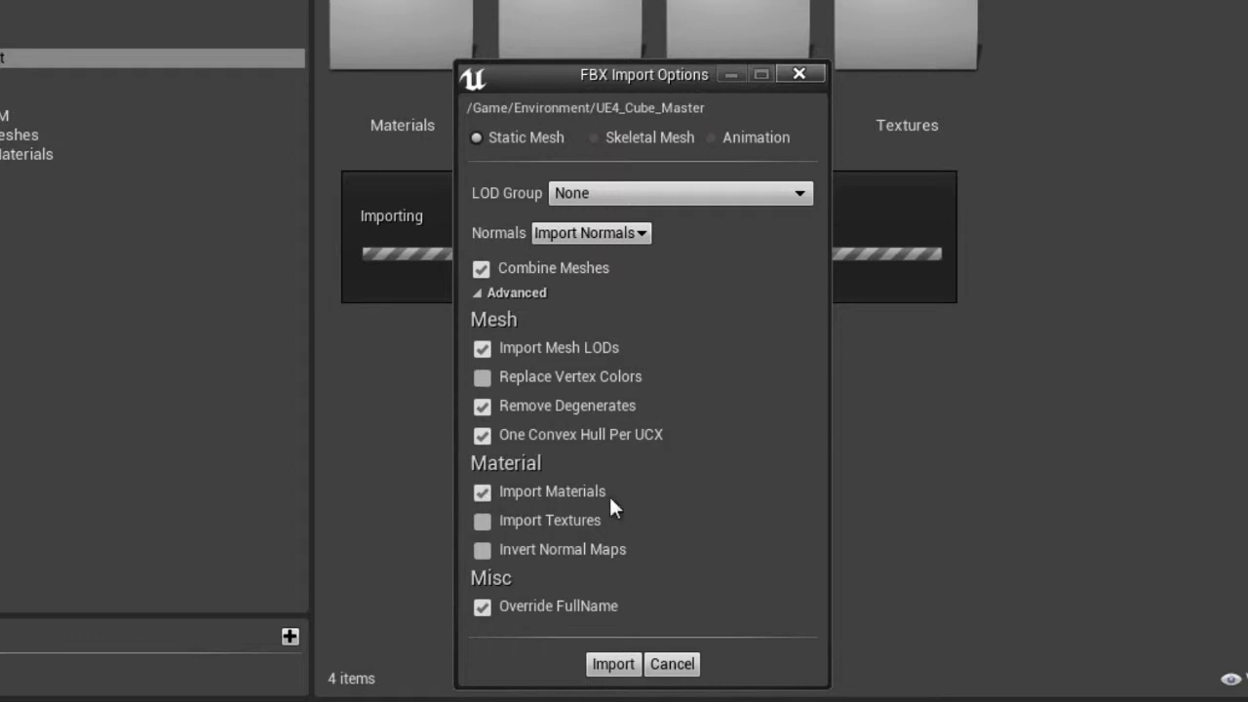
{"action": "left_click", "coordinate": [479, 519]}
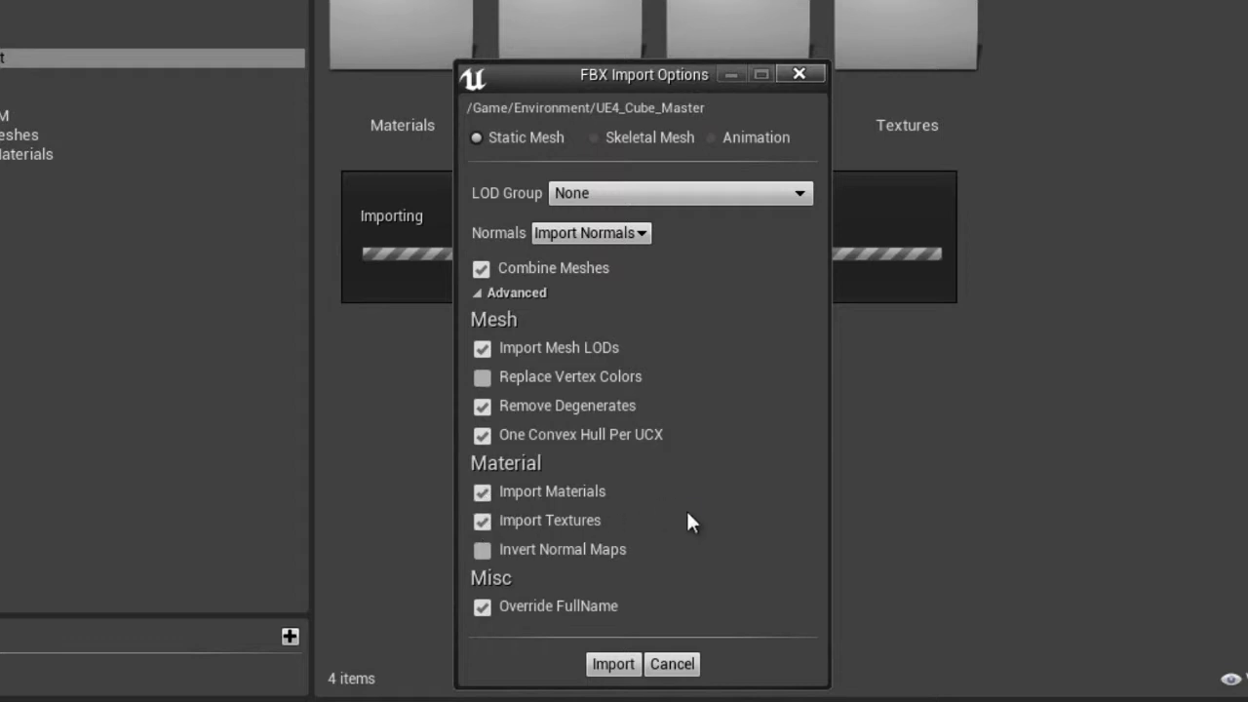
{"action": "mouse_move", "coordinate": [744, 519]}
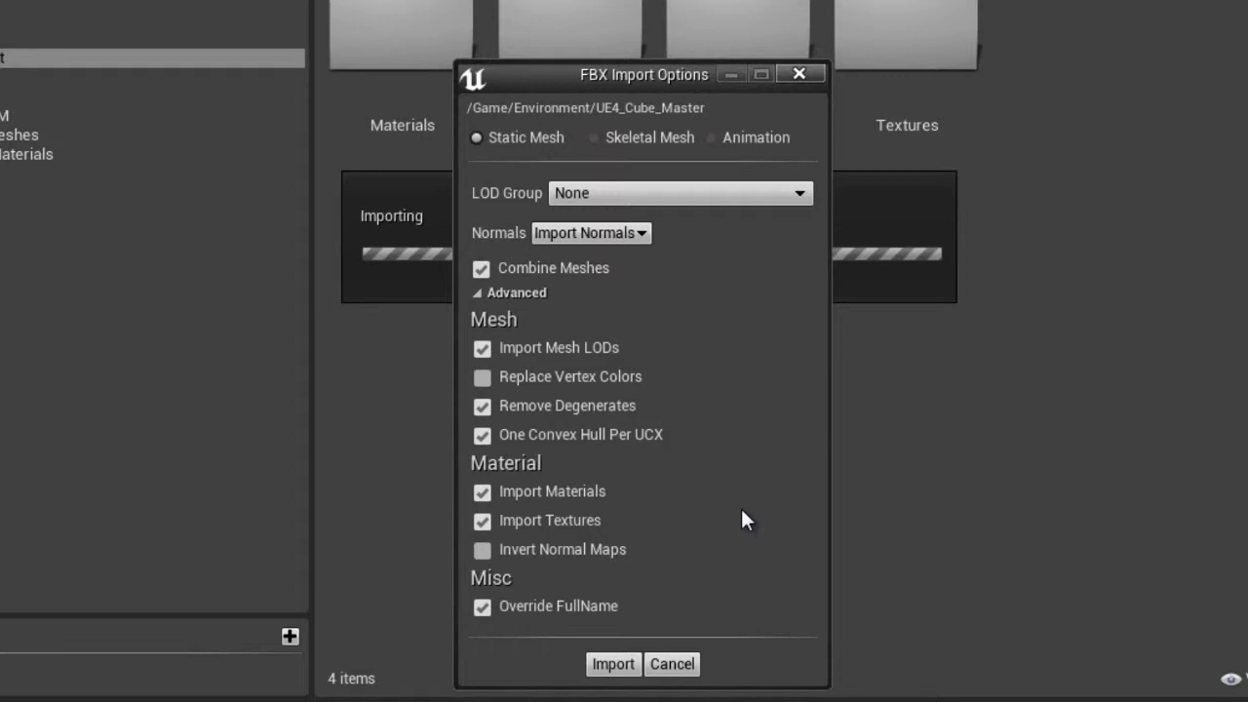
{"action": "mouse_move", "coordinate": [760, 468]}
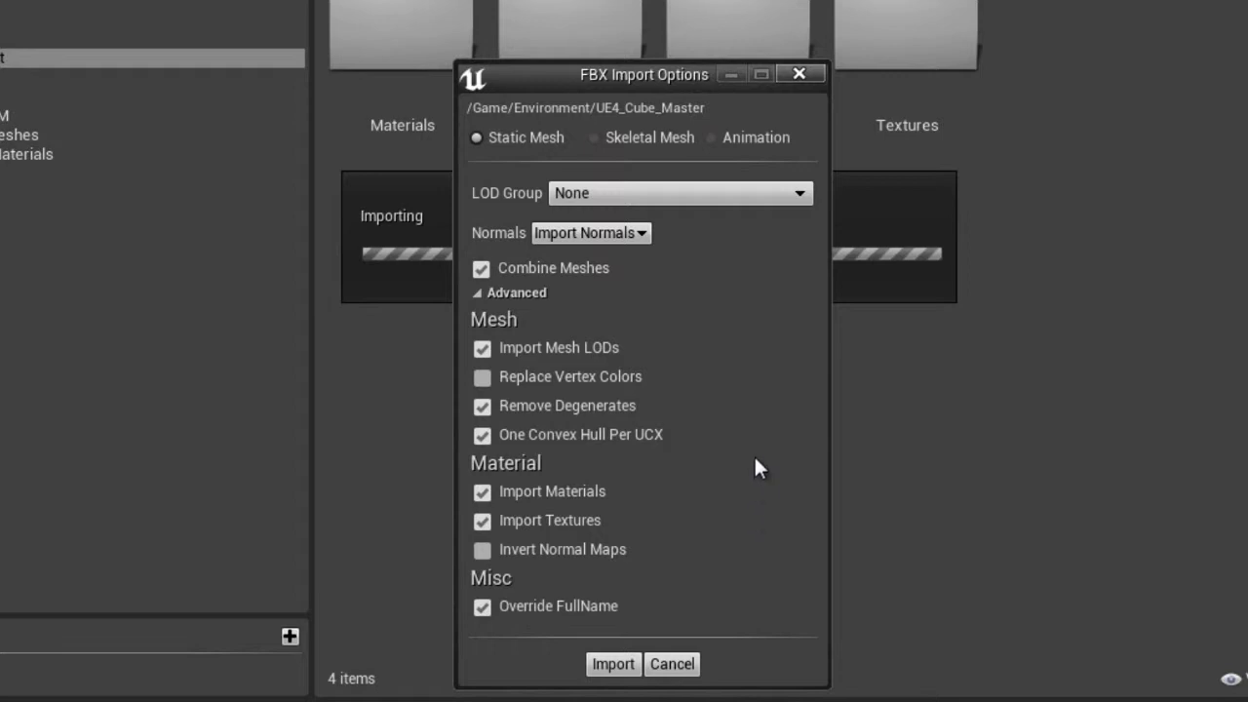
{"action": "mouse_move", "coordinate": [768, 195]}
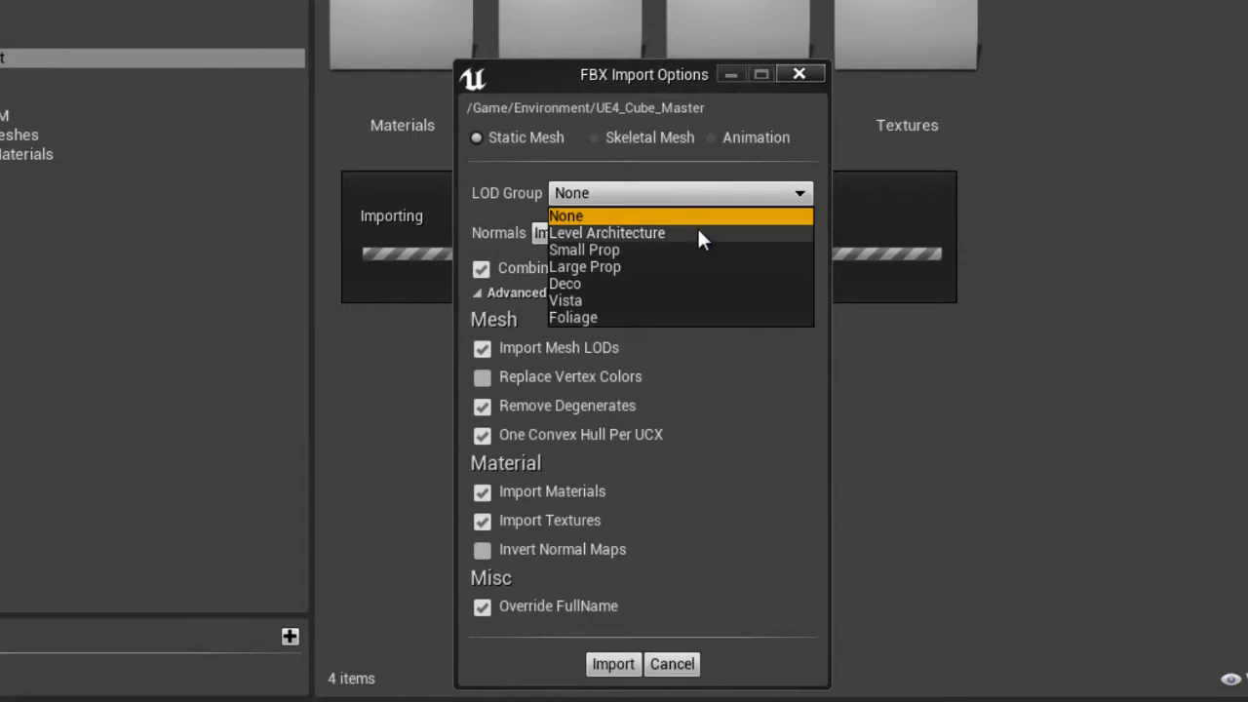
{"action": "mouse_move", "coordinate": [711, 251]}
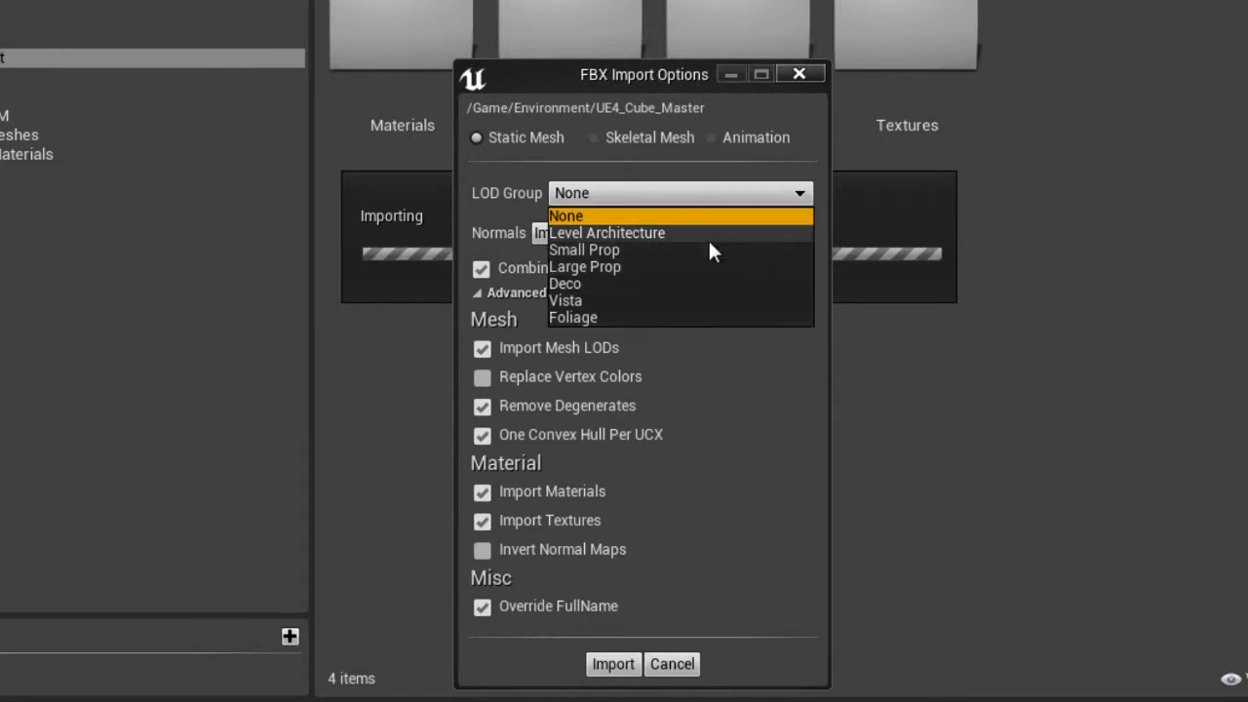
{"action": "mouse_move", "coordinate": [712, 245]}
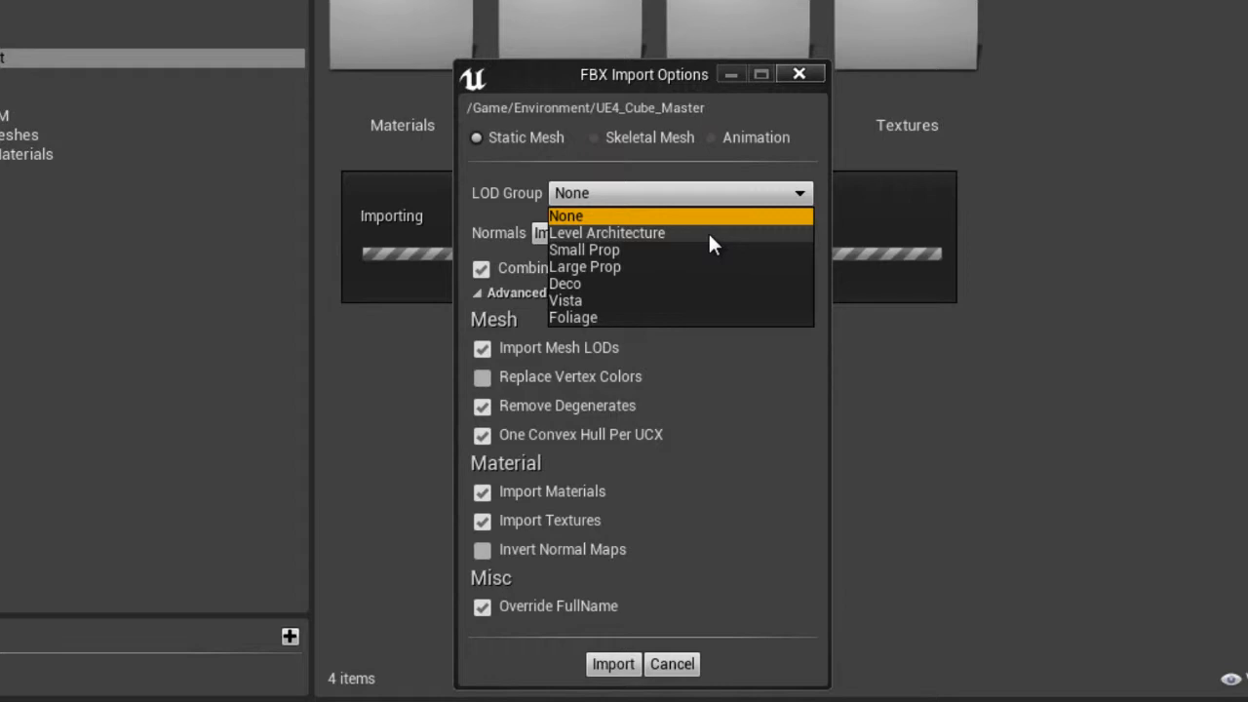
{"action": "mouse_move", "coordinate": [737, 258]}
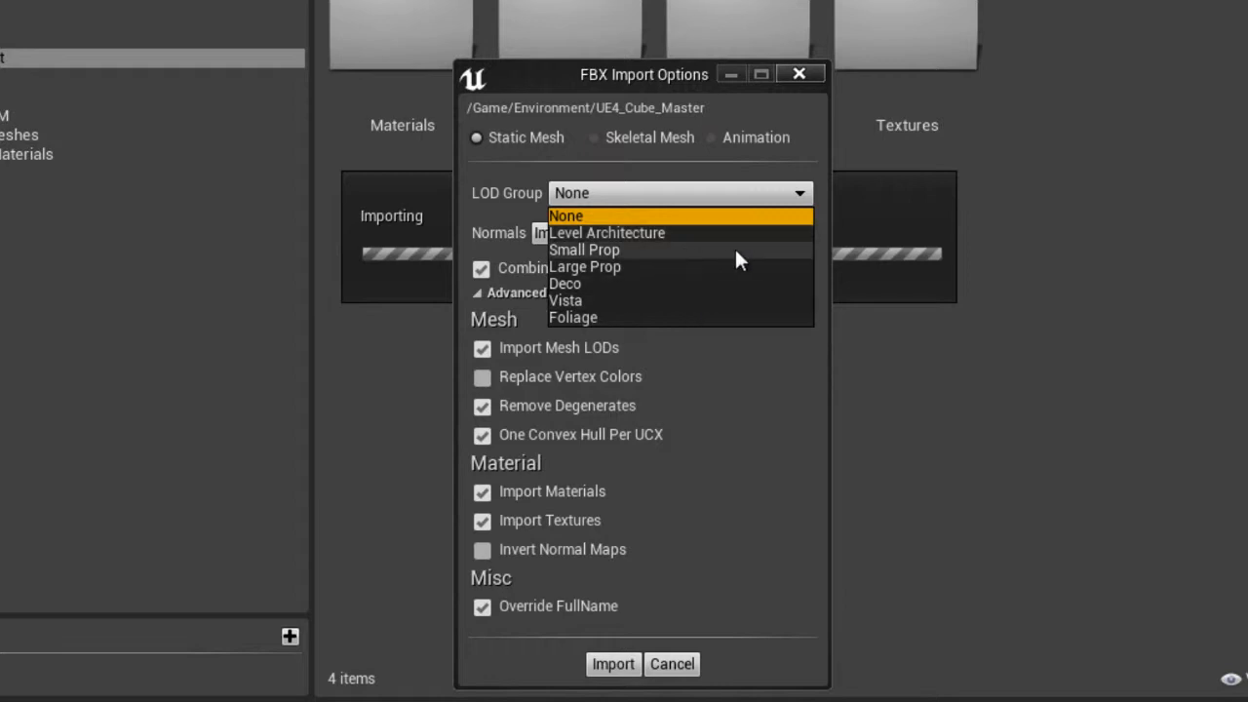
{"action": "mouse_move", "coordinate": [709, 261]}
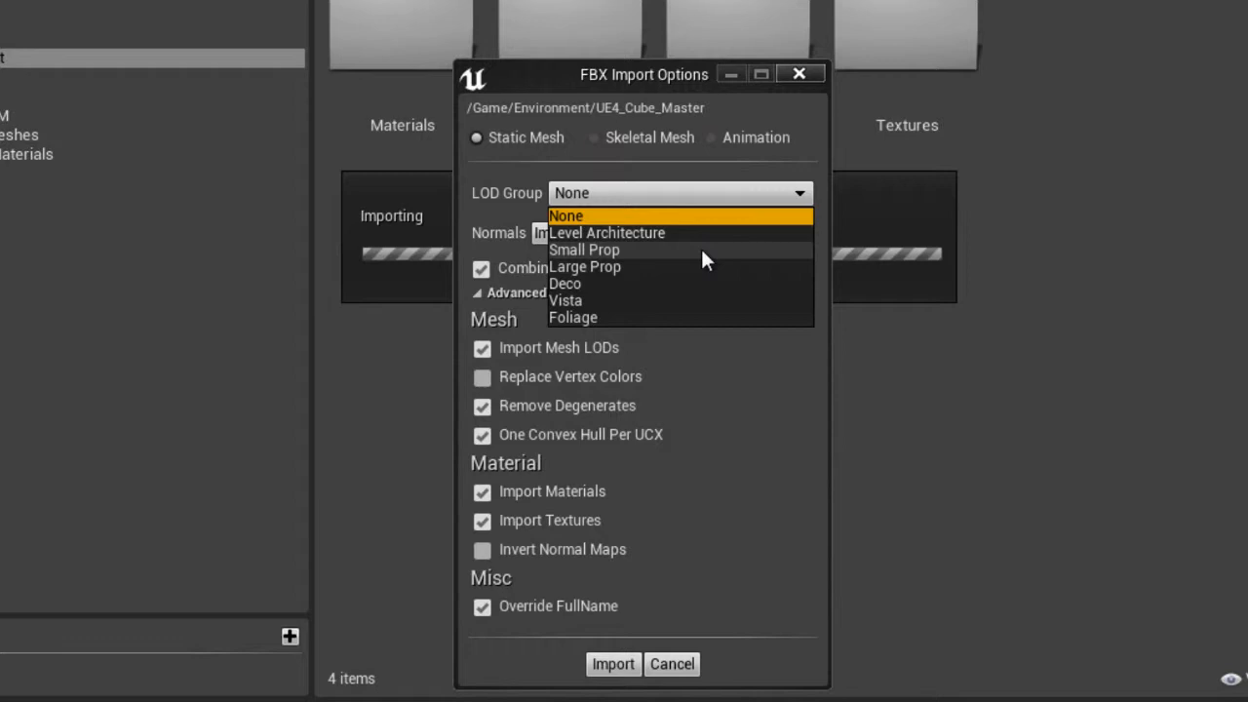
{"action": "left_click", "coordinate": [565, 215]}
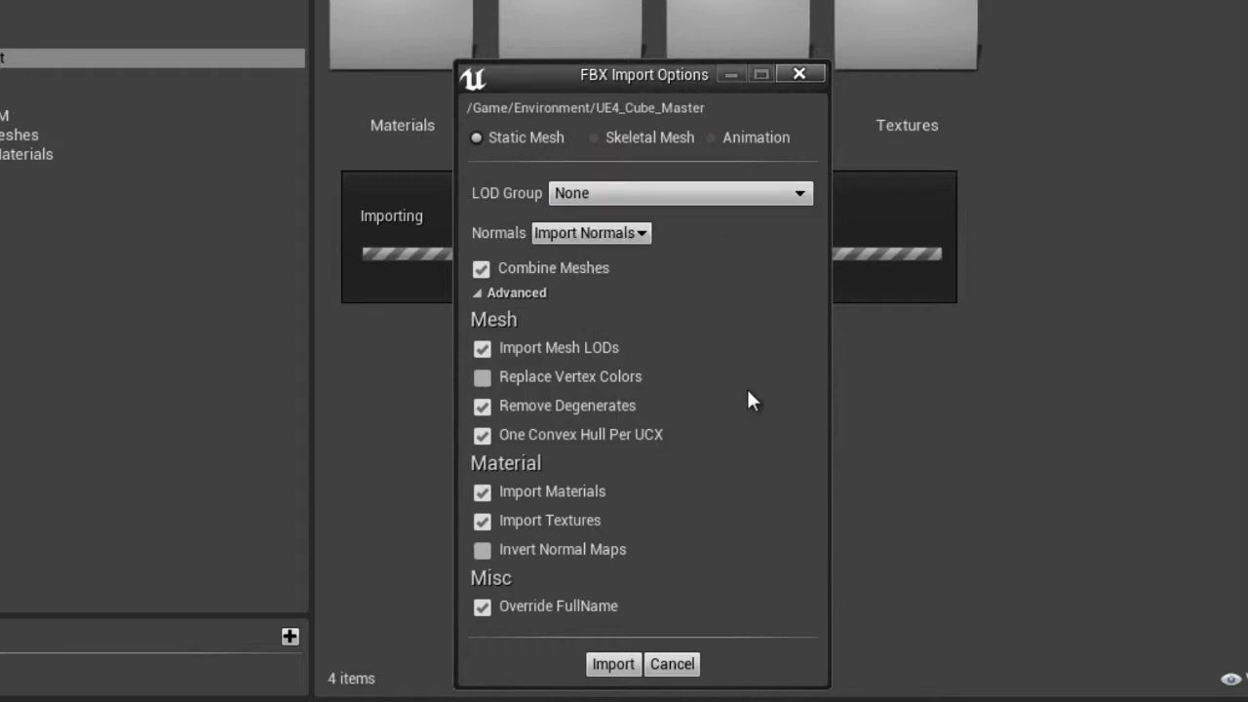
{"action": "mouse_move", "coordinate": [760, 585]}
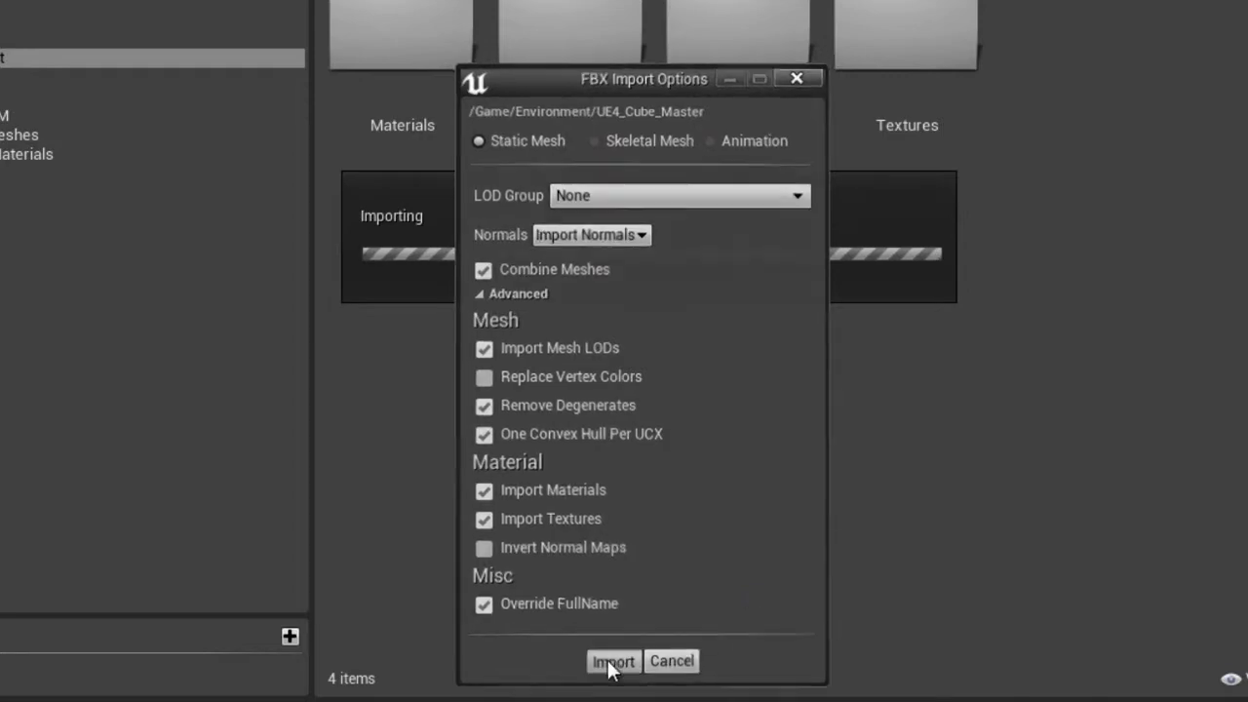
Confirm the cube import and look over the new checkerBoard_normal, UE4_Cube_Master and Checker_Black_mat assets
{"action": "left_click", "coordinate": [612, 661]}
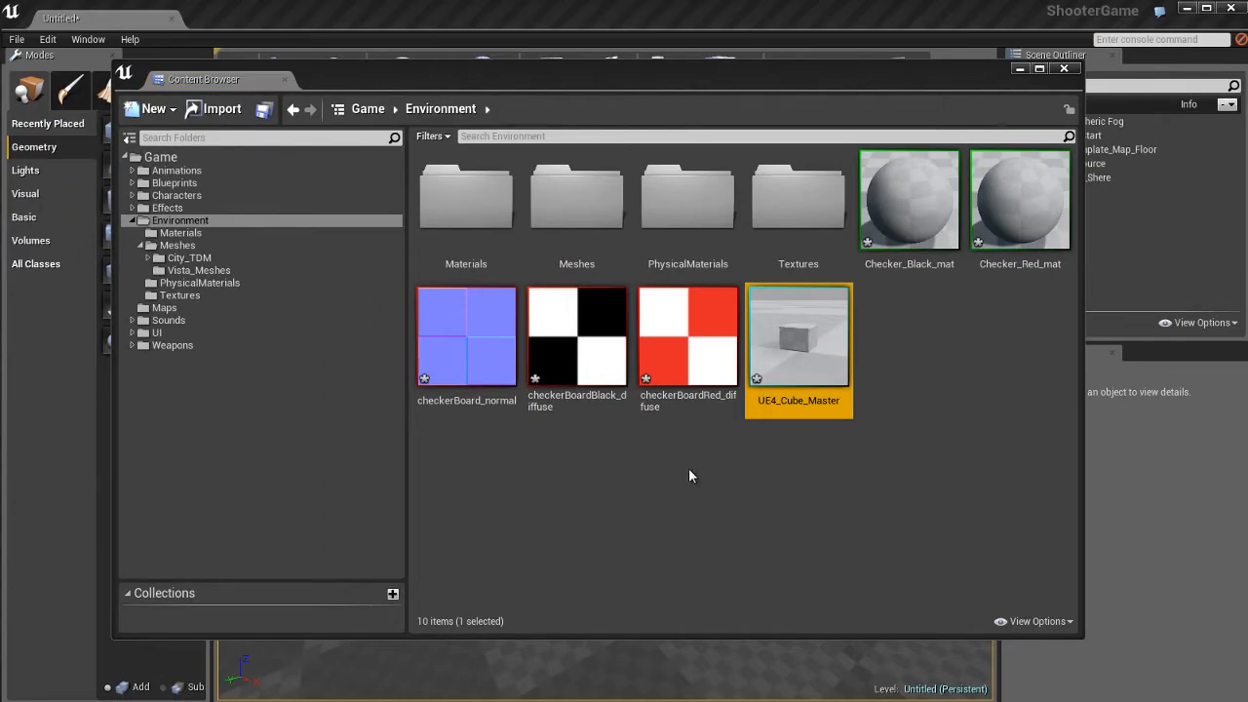
{"action": "left_click", "coordinate": [466, 335]}
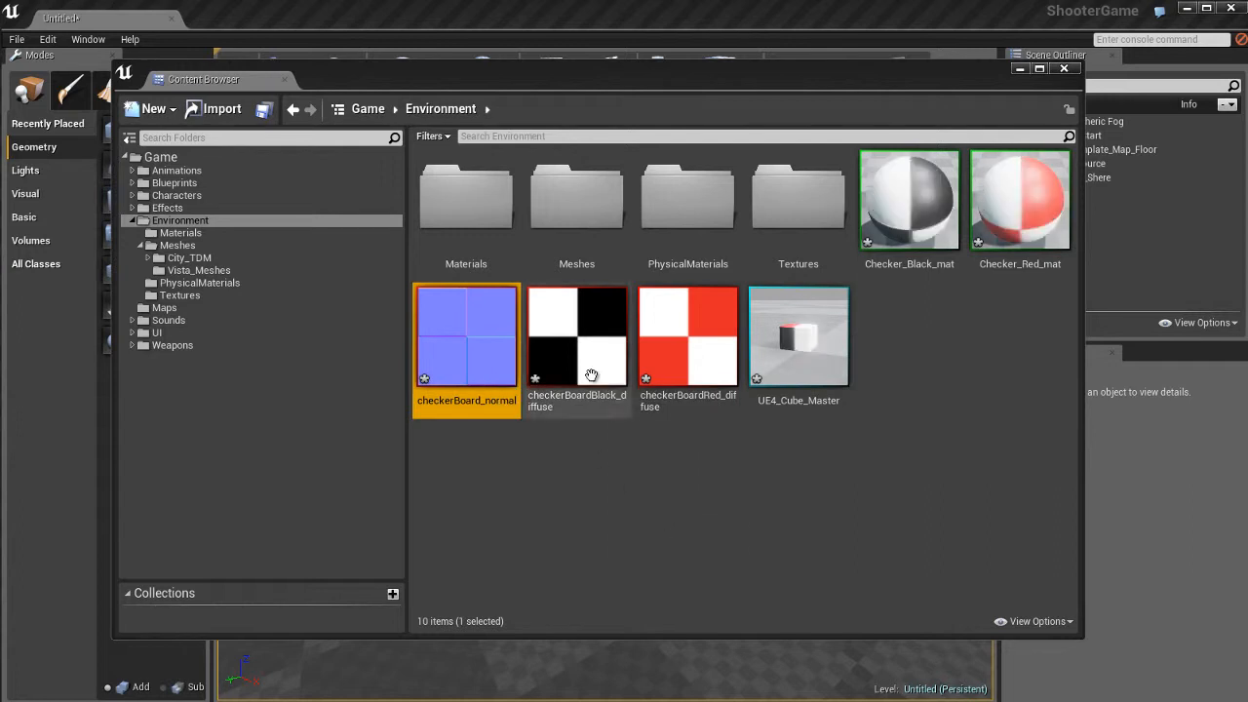
{"action": "left_click", "coordinate": [686, 336]}
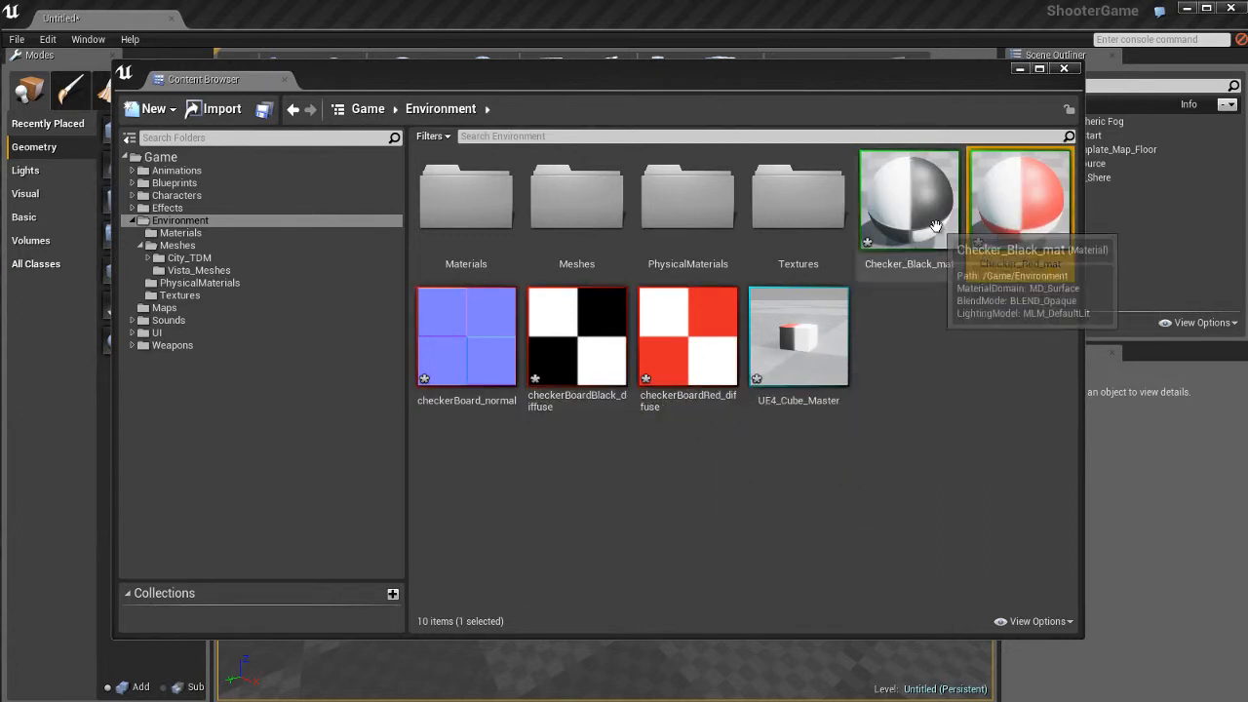
{"action": "left_click", "coordinate": [798, 335]}
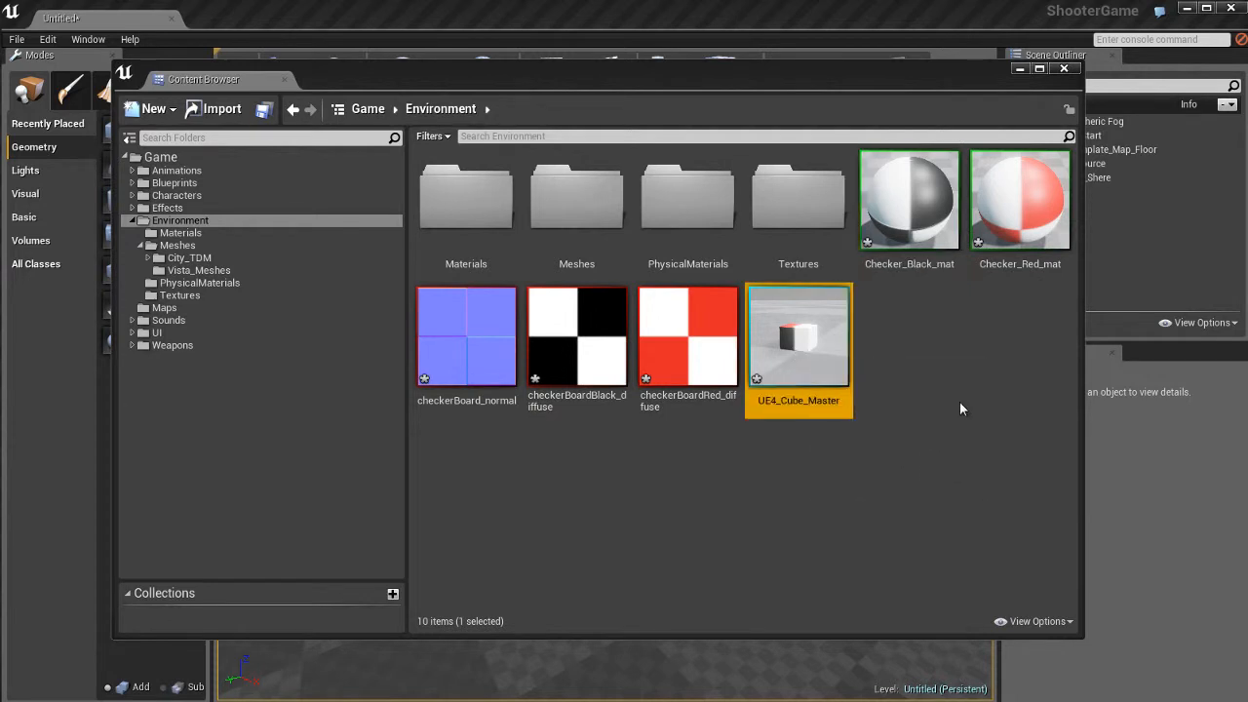
{"action": "mouse_move", "coordinate": [909, 199]}
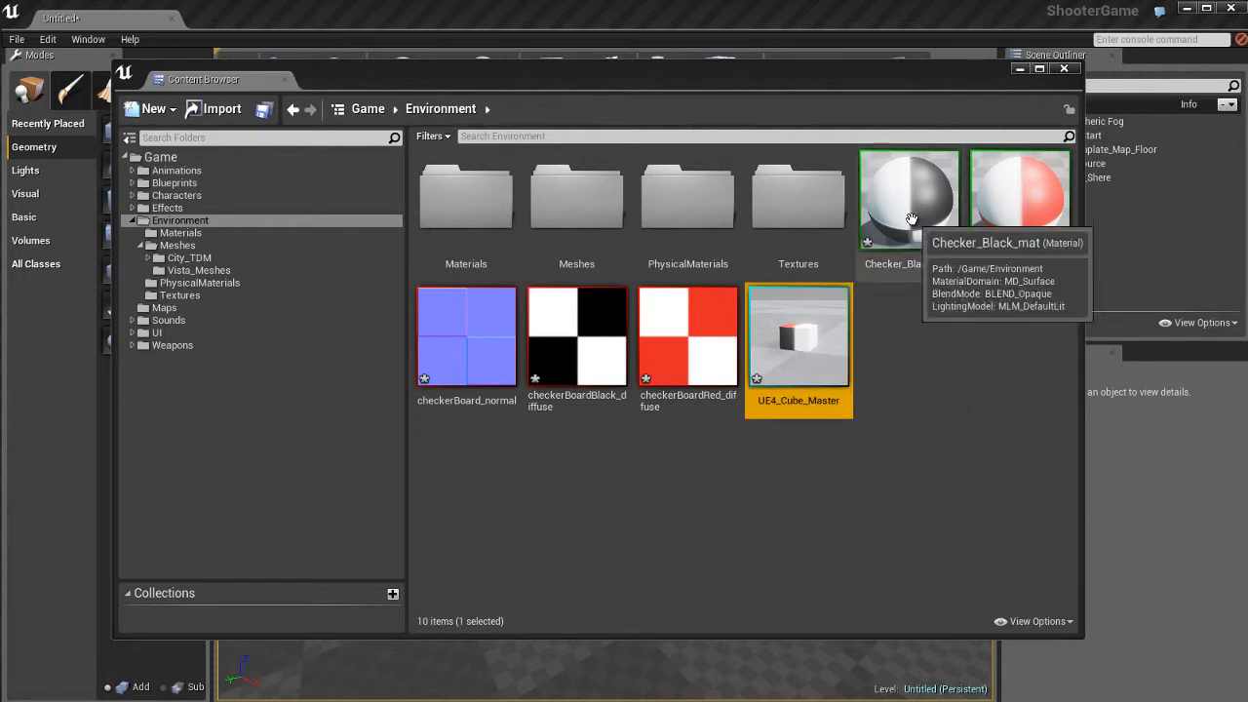
{"action": "left_click", "coordinate": [908, 198]}
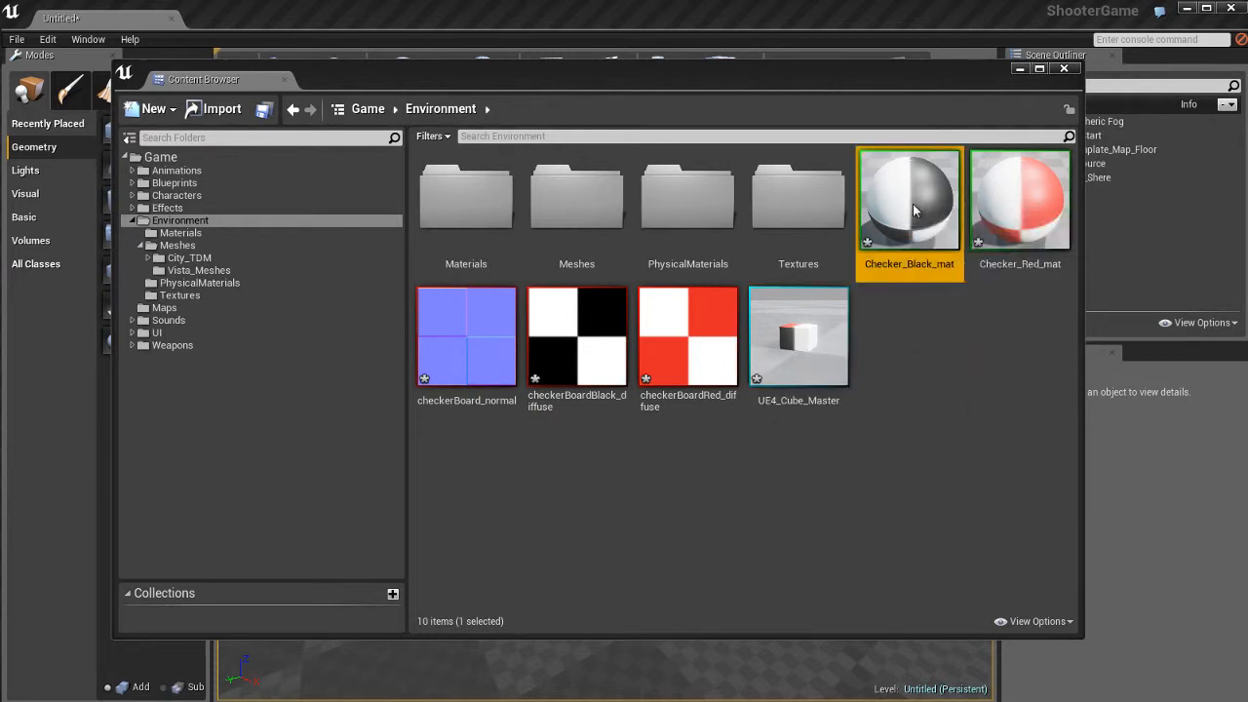
In Checker_Black_mat's graph, separate the stacked TexCoord node and select the one feeding the black checker texture
{"action": "double_click", "coordinate": [908, 199]}
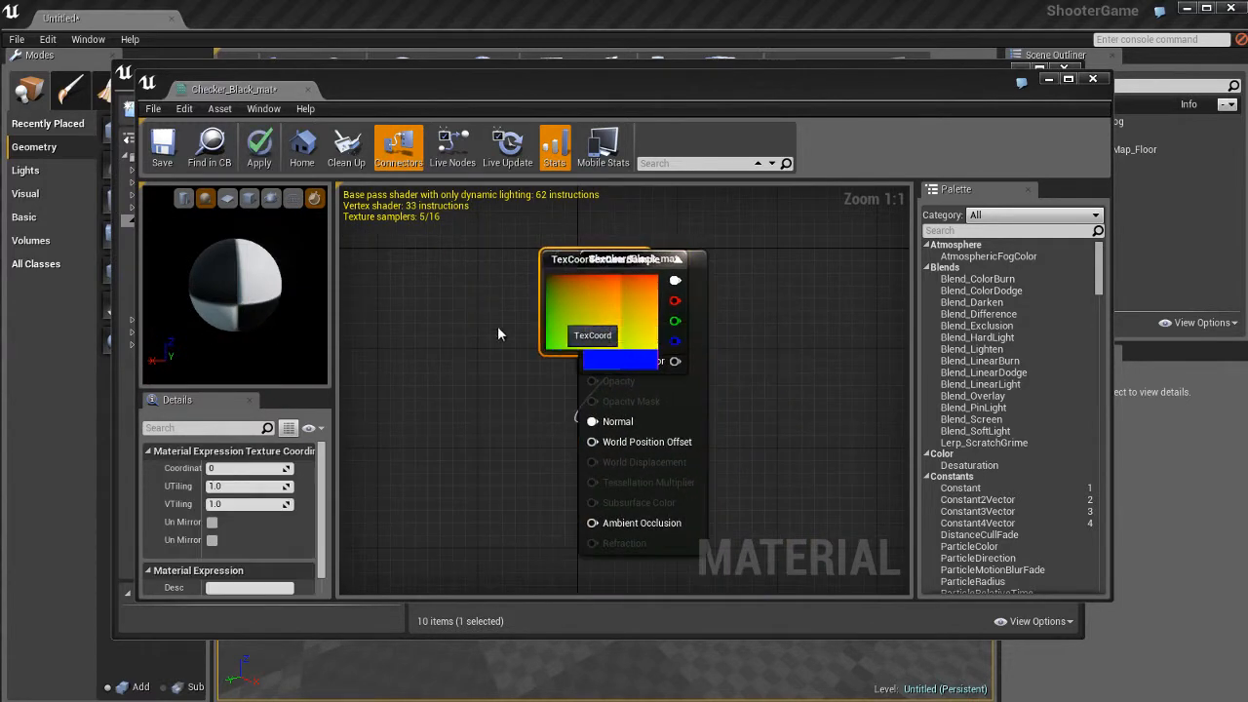
{"action": "left_click_drag", "start_coordinate": [593, 302], "coordinate": [388, 452]}
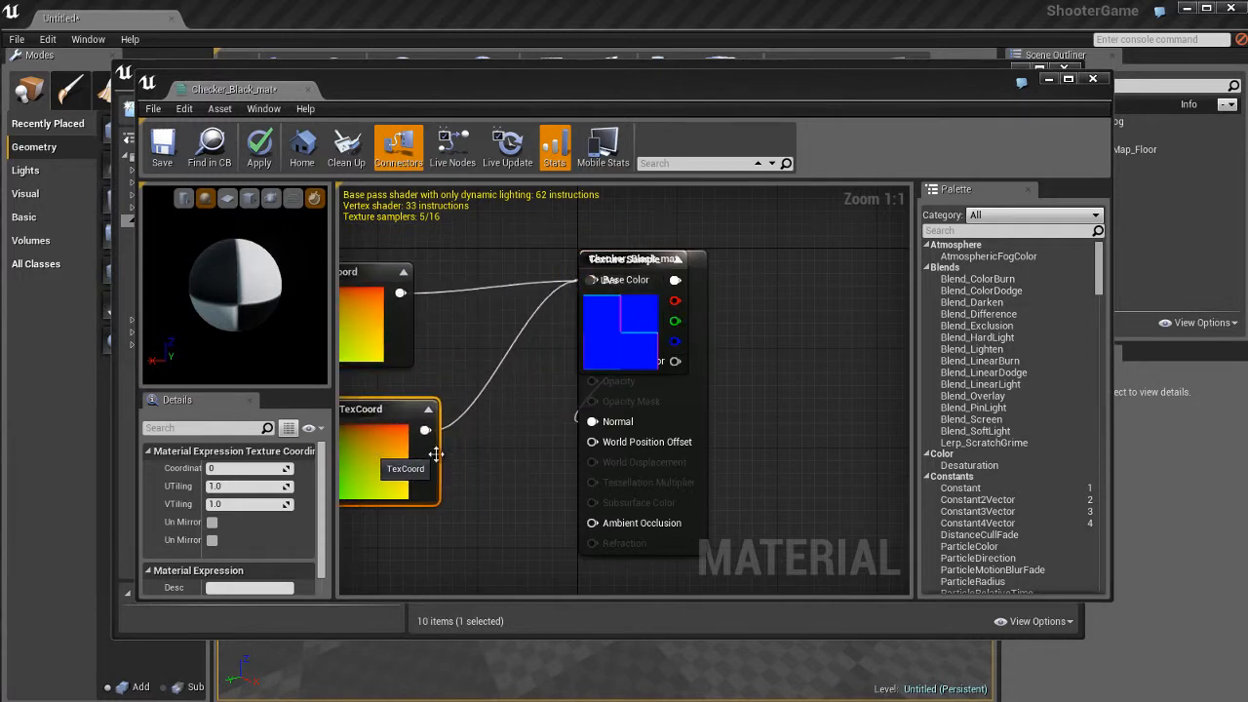
{"action": "scroll", "scroll_direction": "down", "scroll_amount": 3}
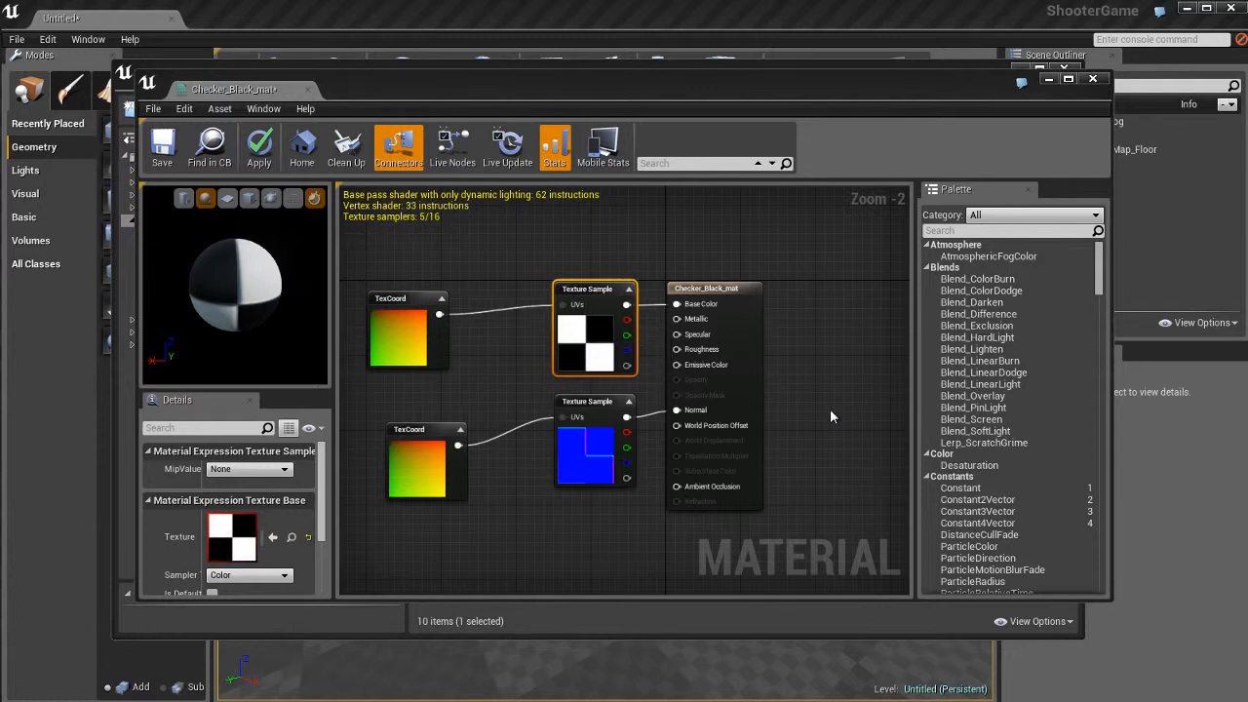
{"action": "scroll", "scroll_direction": "up", "scroll_amount": 3}
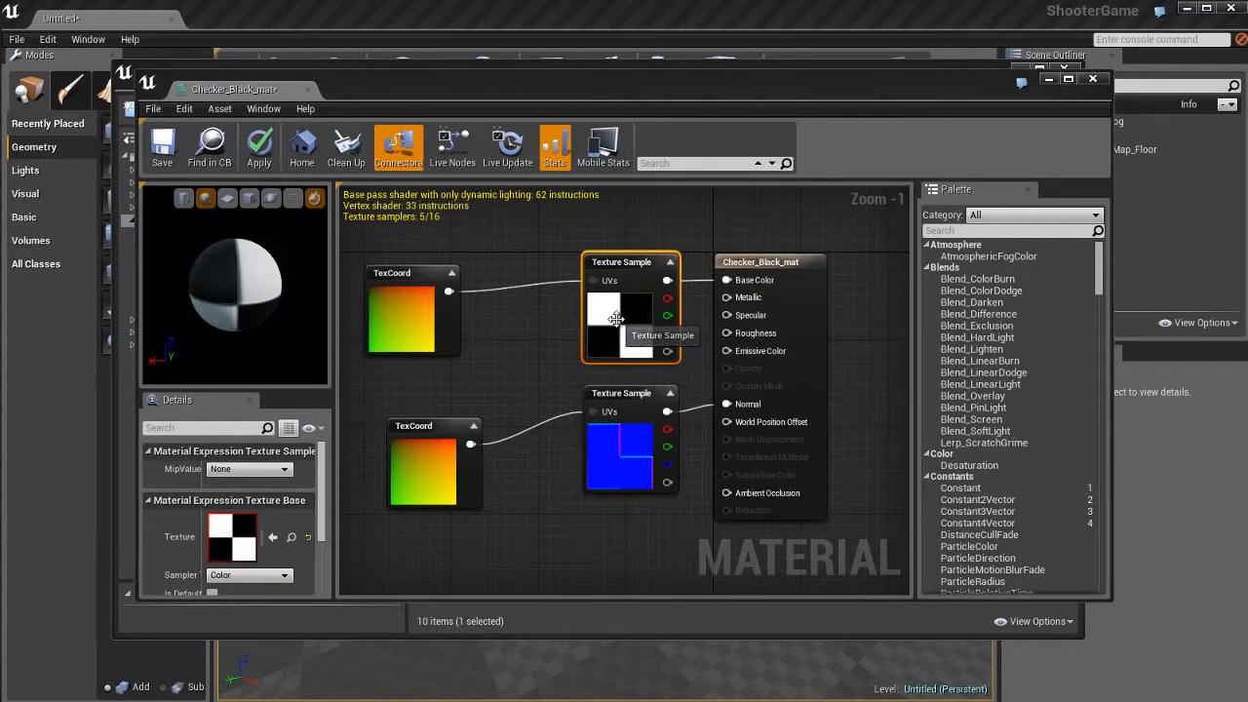
{"action": "left_click", "coordinate": [412, 310]}
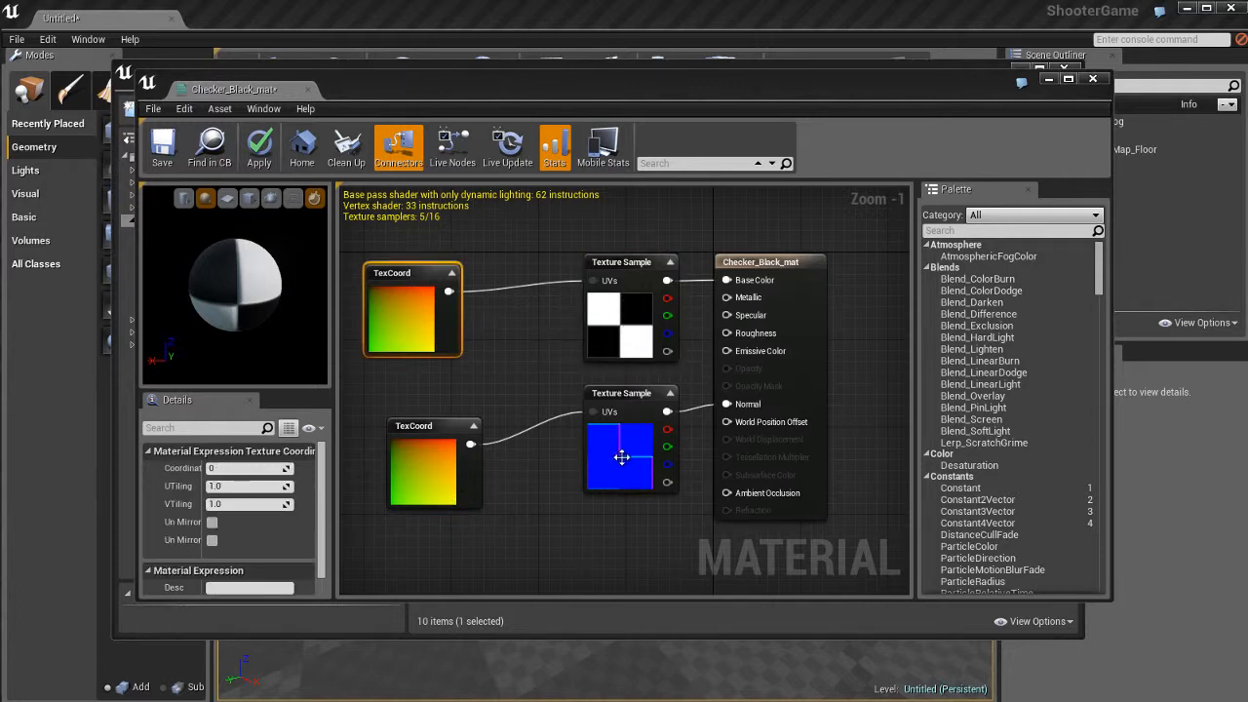
{"action": "left_click", "coordinate": [620, 459]}
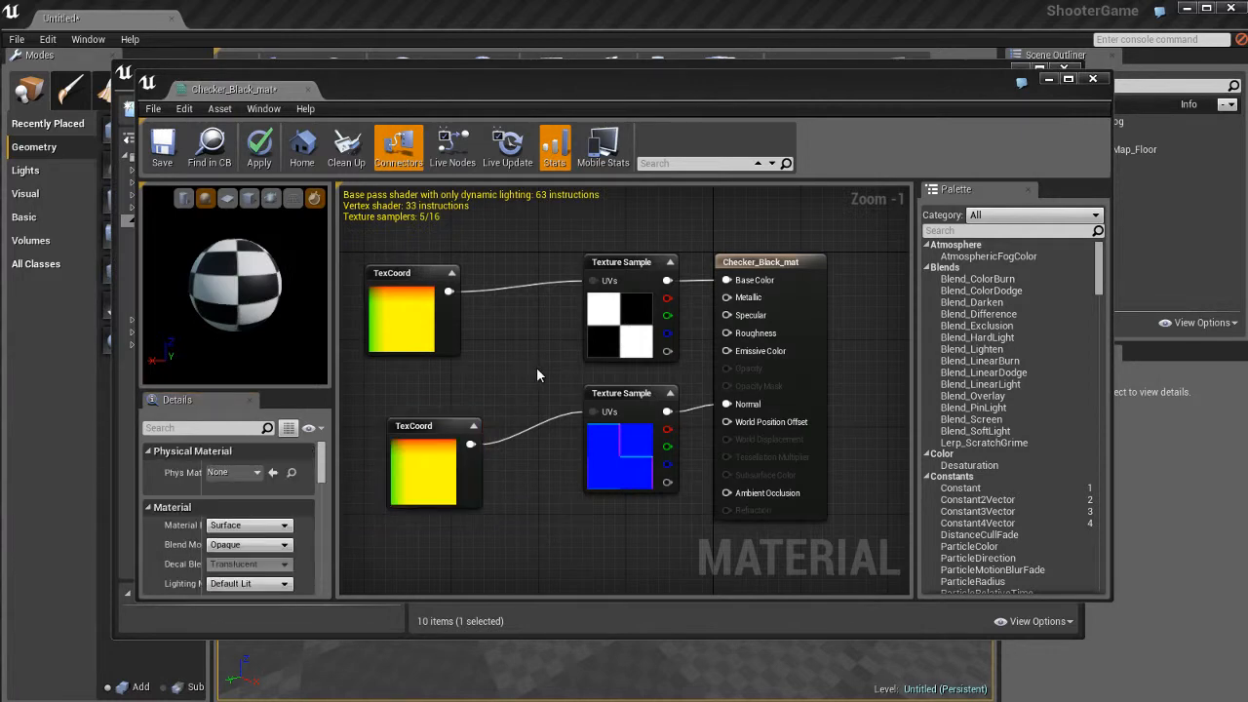
{"action": "mouse_move", "coordinate": [312, 195]}
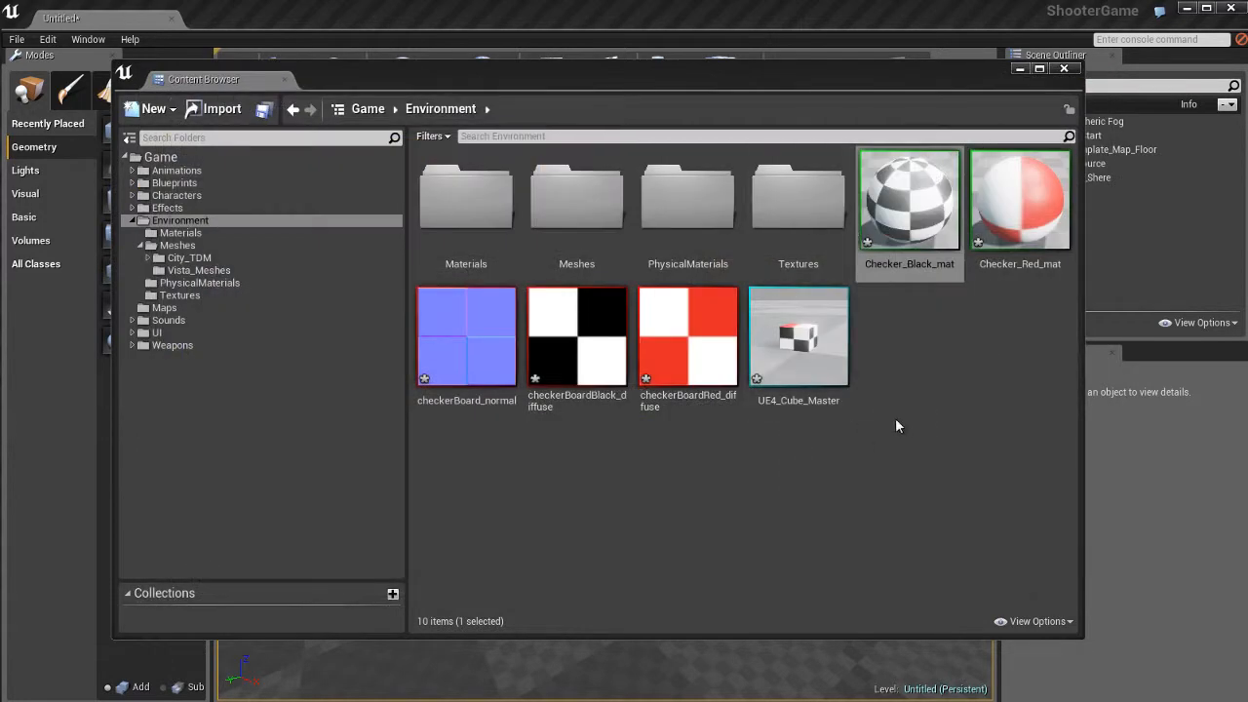
In Checker_Red_mat's graph, select the red checker texture sample and its TexCoord node for tiling
{"action": "double_click", "coordinate": [1020, 198]}
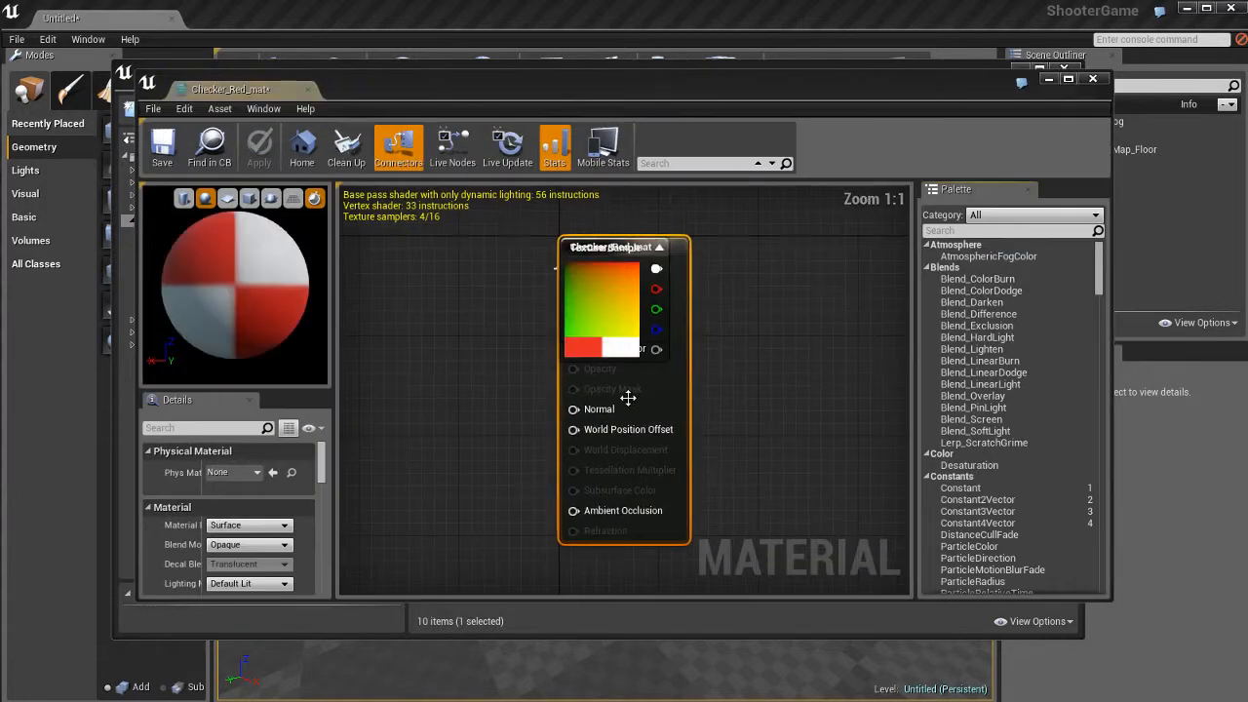
{"action": "left_click", "coordinate": [488, 312]}
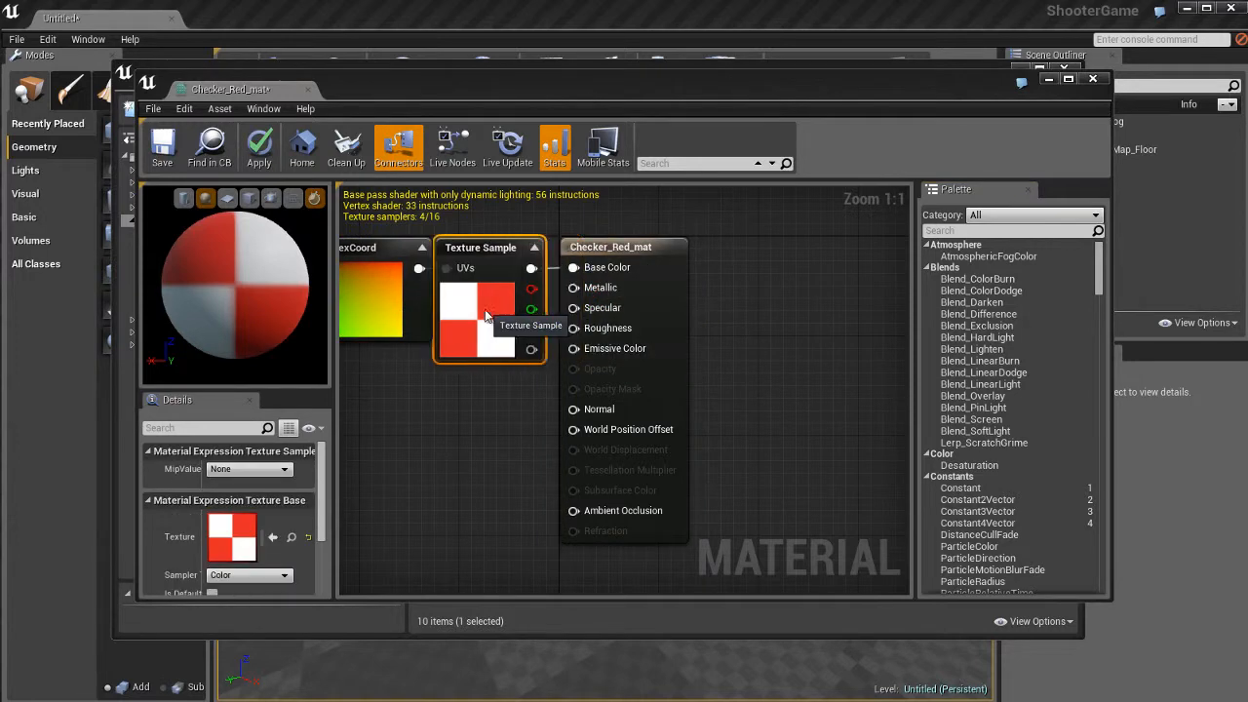
{"action": "mouse_move", "coordinate": [487, 409]}
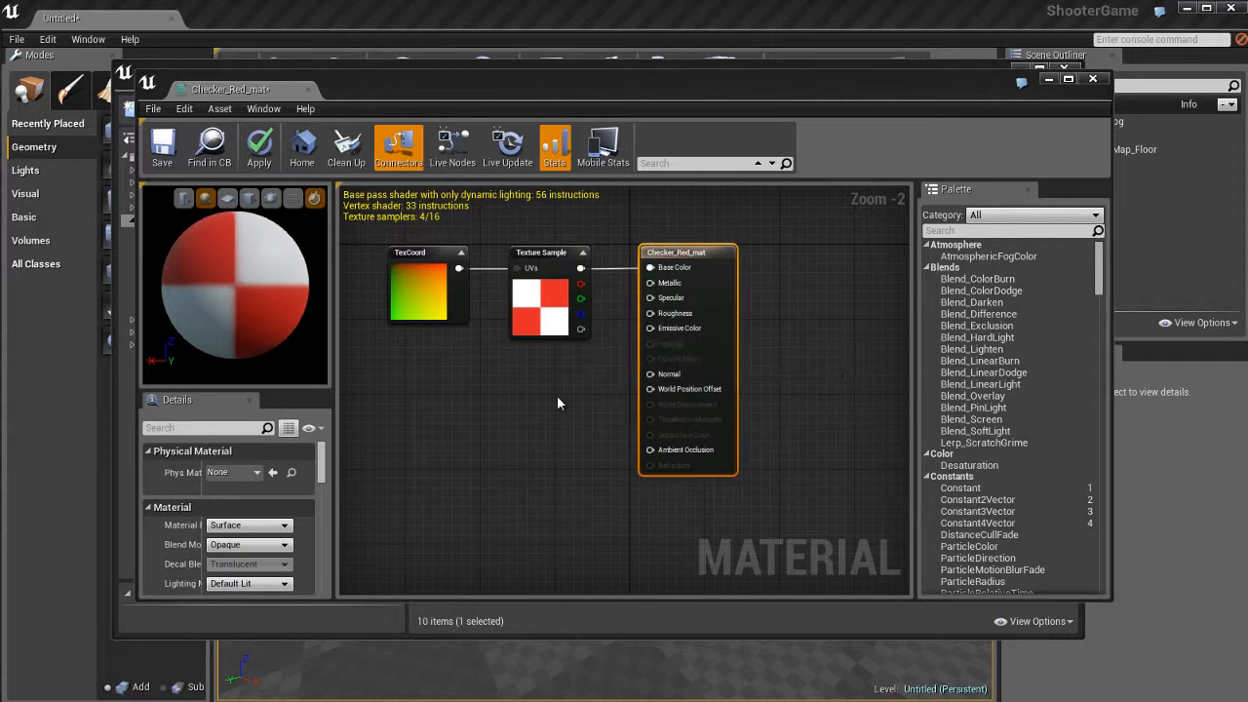
{"action": "left_click", "coordinate": [427, 285]}
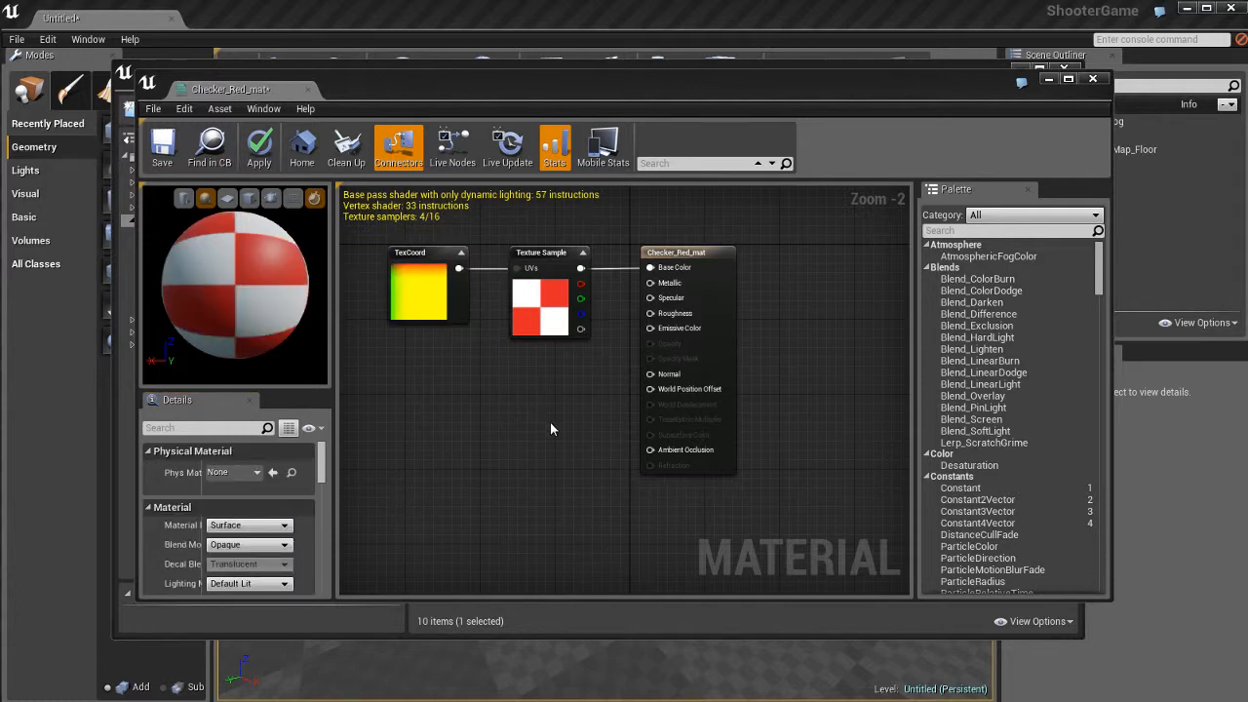
{"action": "mouse_move", "coordinate": [296, 199]}
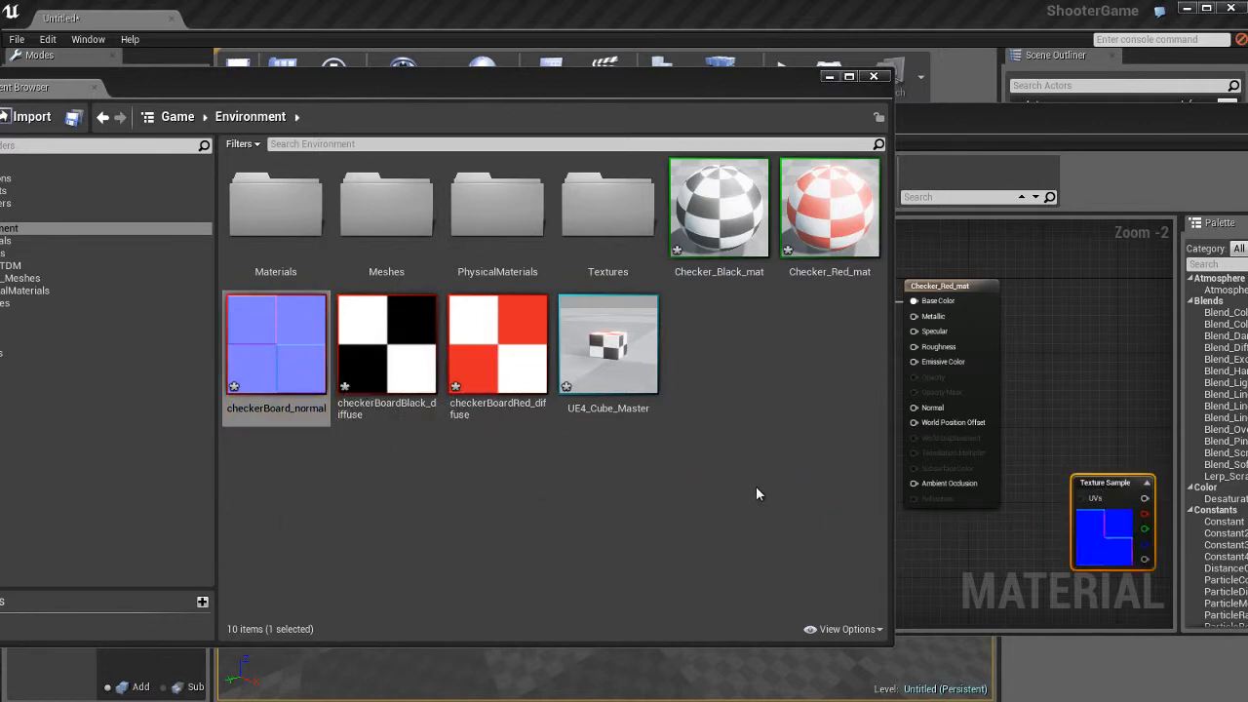
{"action": "mouse_move", "coordinate": [965, 128]}
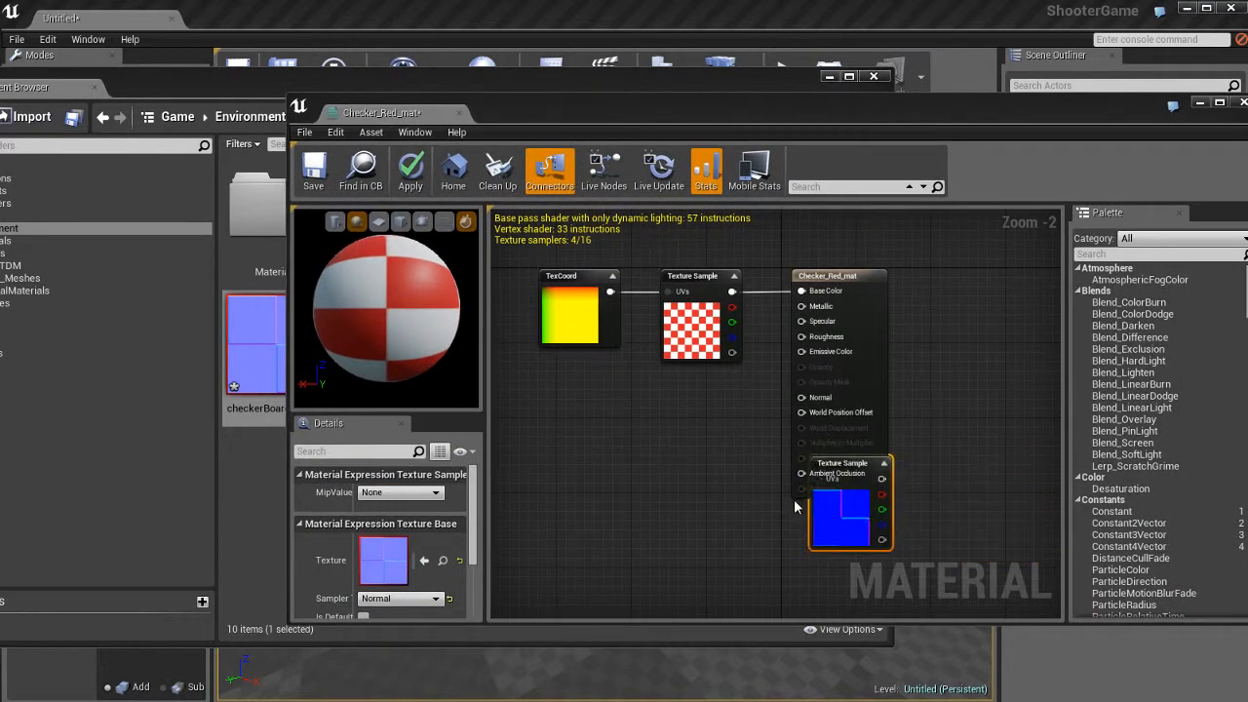
Add the checkerBoard_normal texture with its own TexCoord to Checker_Red_mat, then close the material editor
{"action": "left_click_drag", "start_coordinate": [848, 507], "coordinate": [692, 458]}
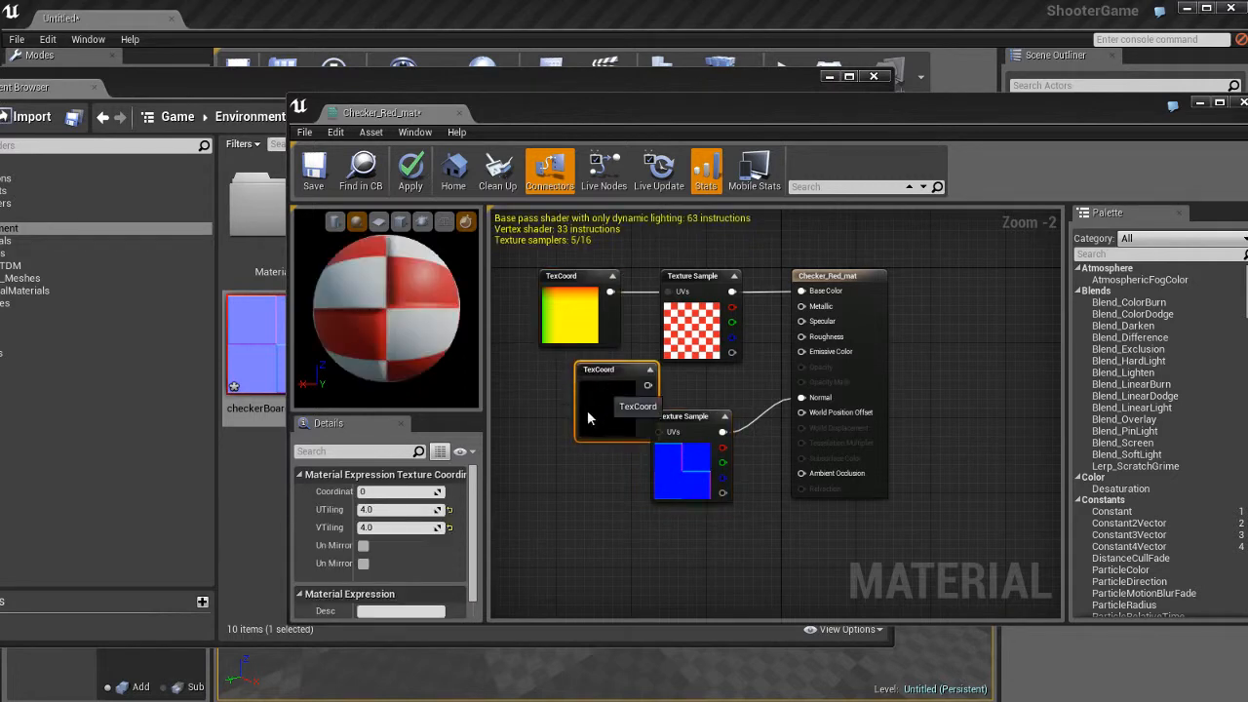
{"action": "left_click_drag", "start_coordinate": [615, 404], "coordinate": [569, 458]}
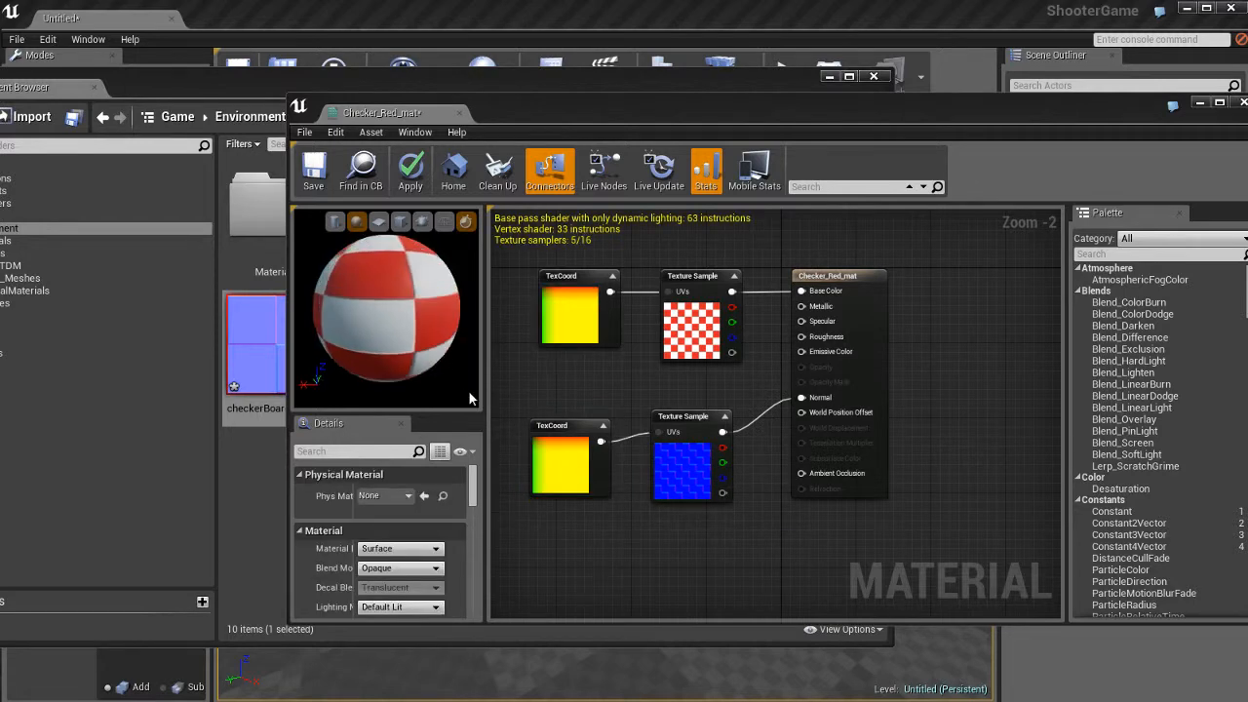
{"action": "left_click", "coordinate": [409, 168]}
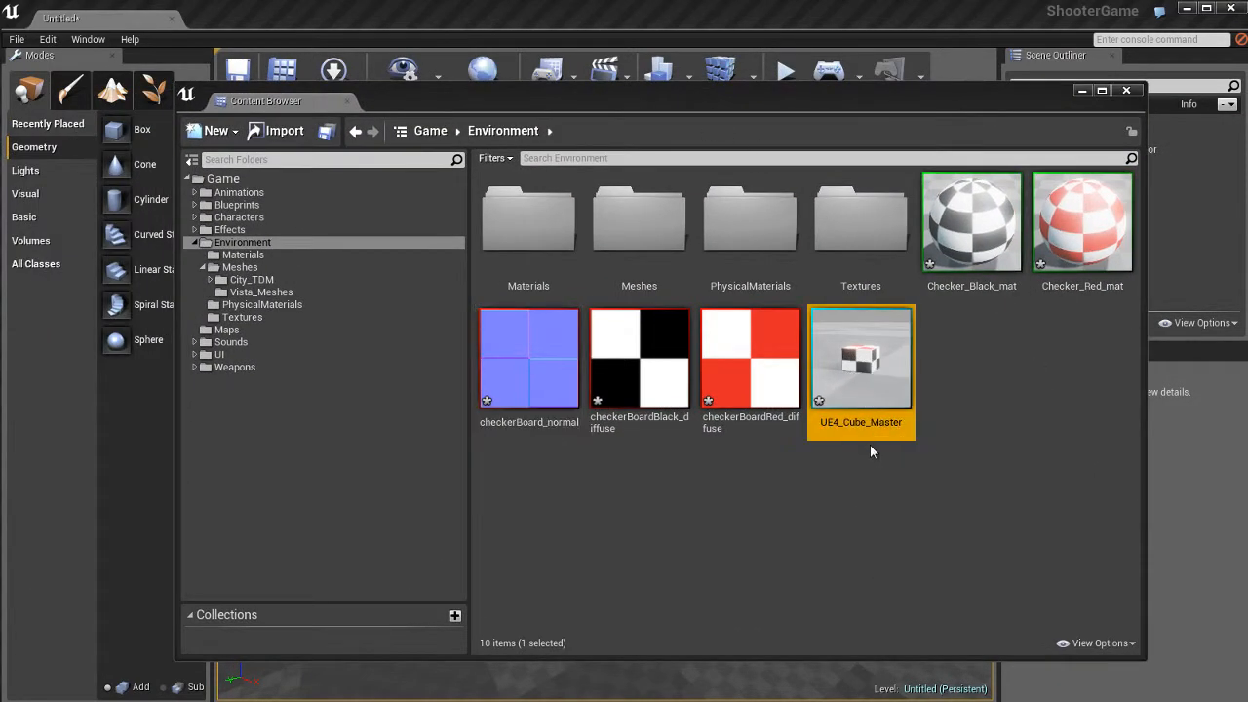
Inspect UE4_Cube_Master in the static mesh editor, toggling wireframe on and back to shaded
{"action": "double_click", "coordinate": [862, 359]}
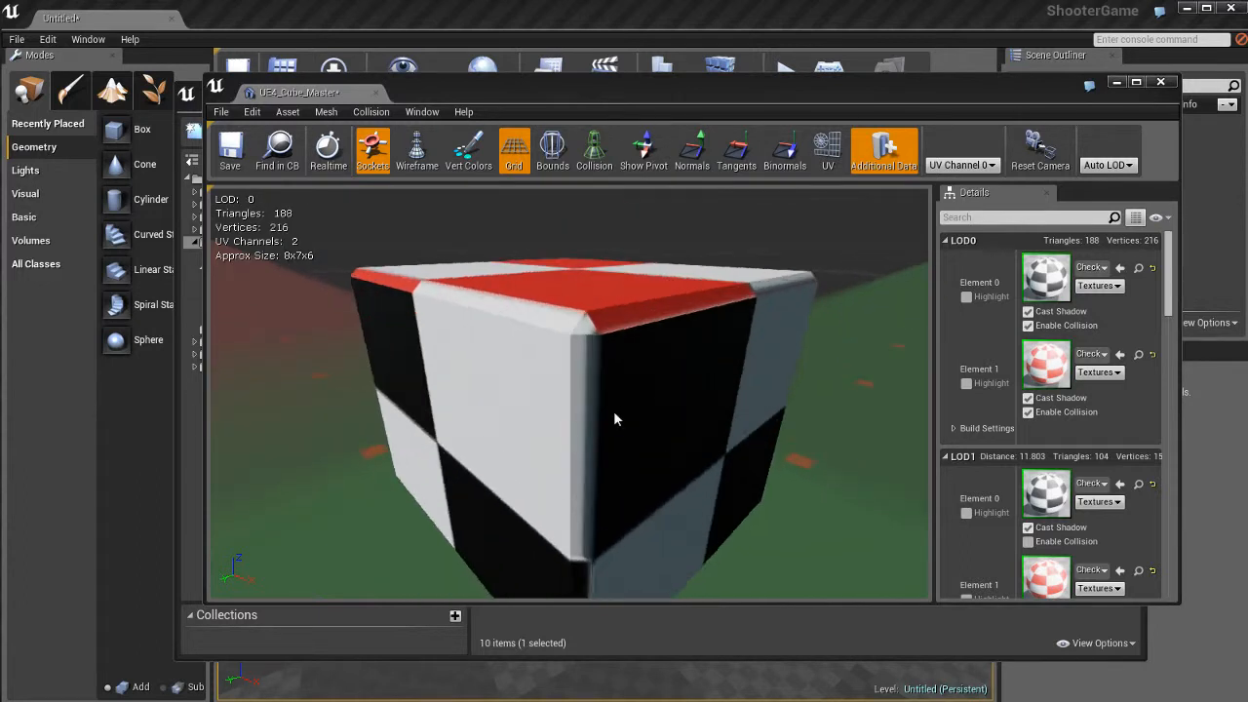
{"action": "mouse_move", "coordinate": [285, 216]}
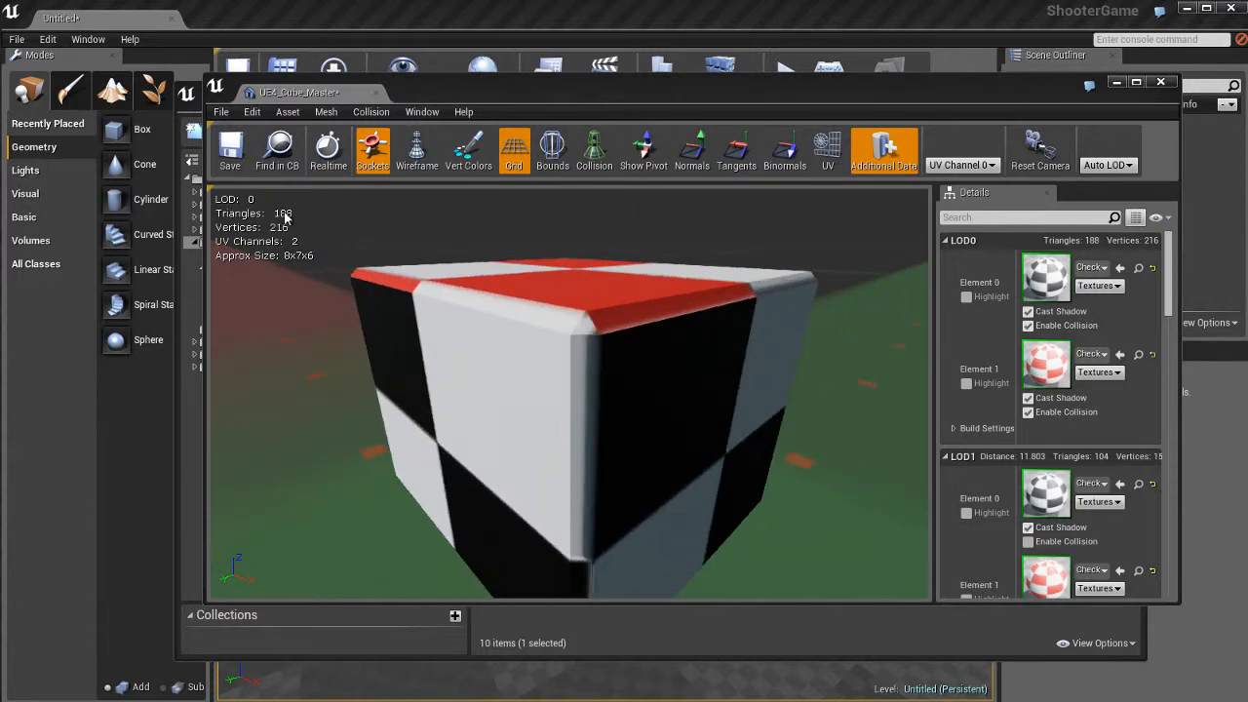
{"action": "mouse_move", "coordinate": [733, 225]}
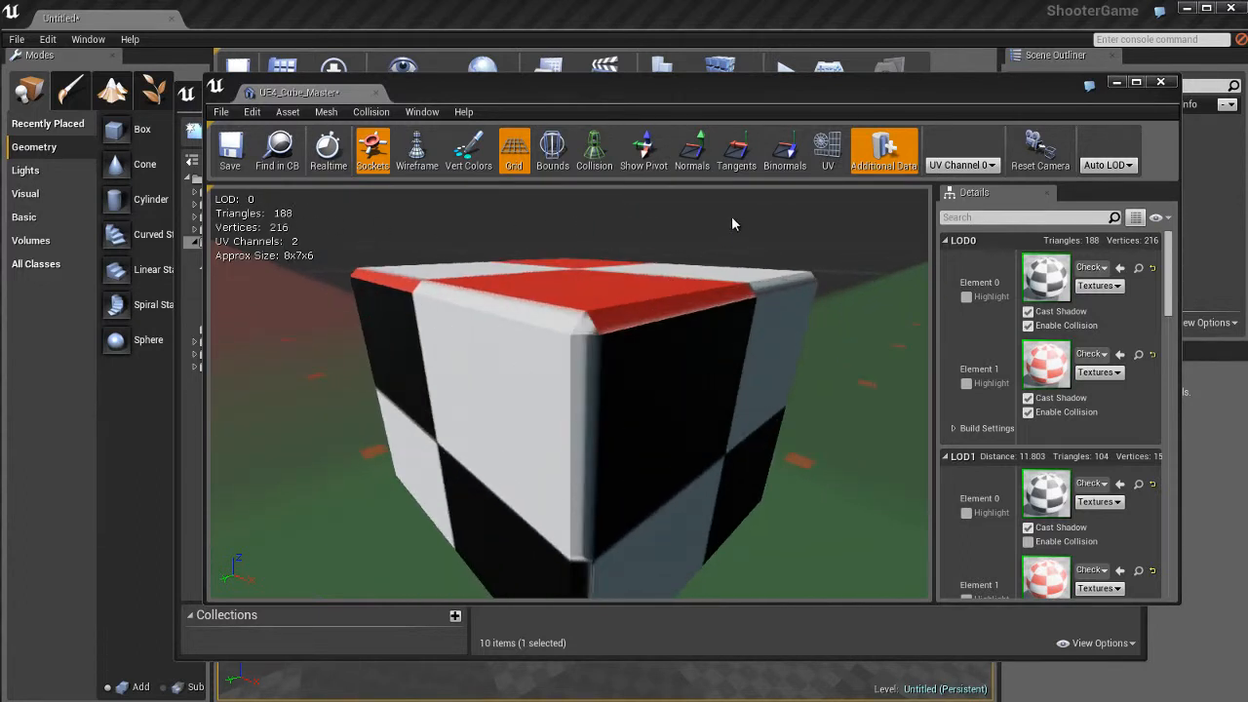
{"action": "left_click", "coordinate": [418, 148]}
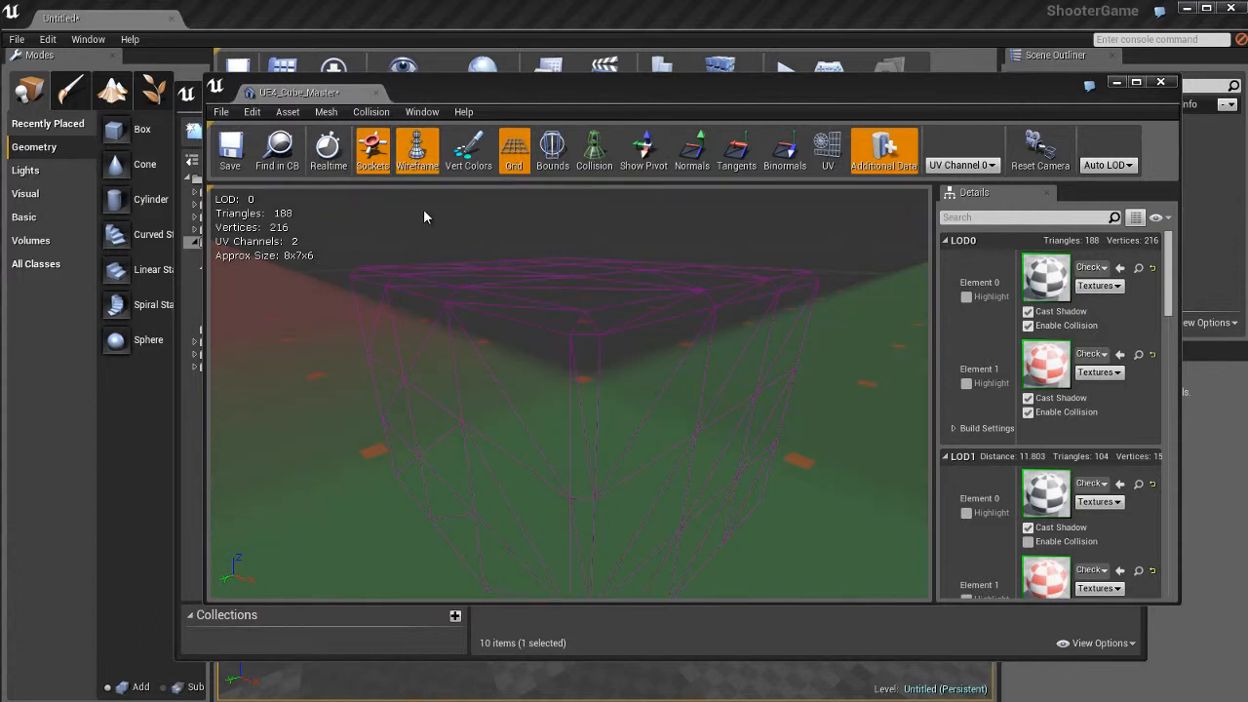
{"action": "left_click", "coordinate": [417, 152]}
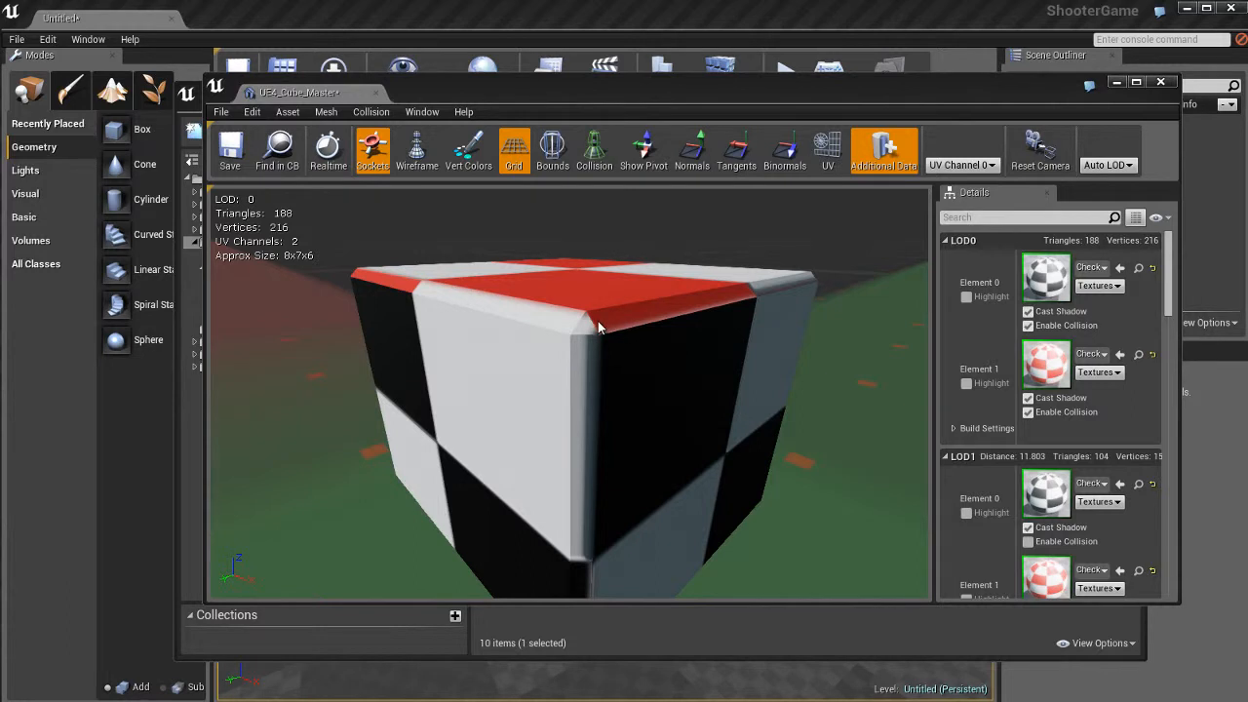
{"action": "mouse_move", "coordinate": [573, 369]}
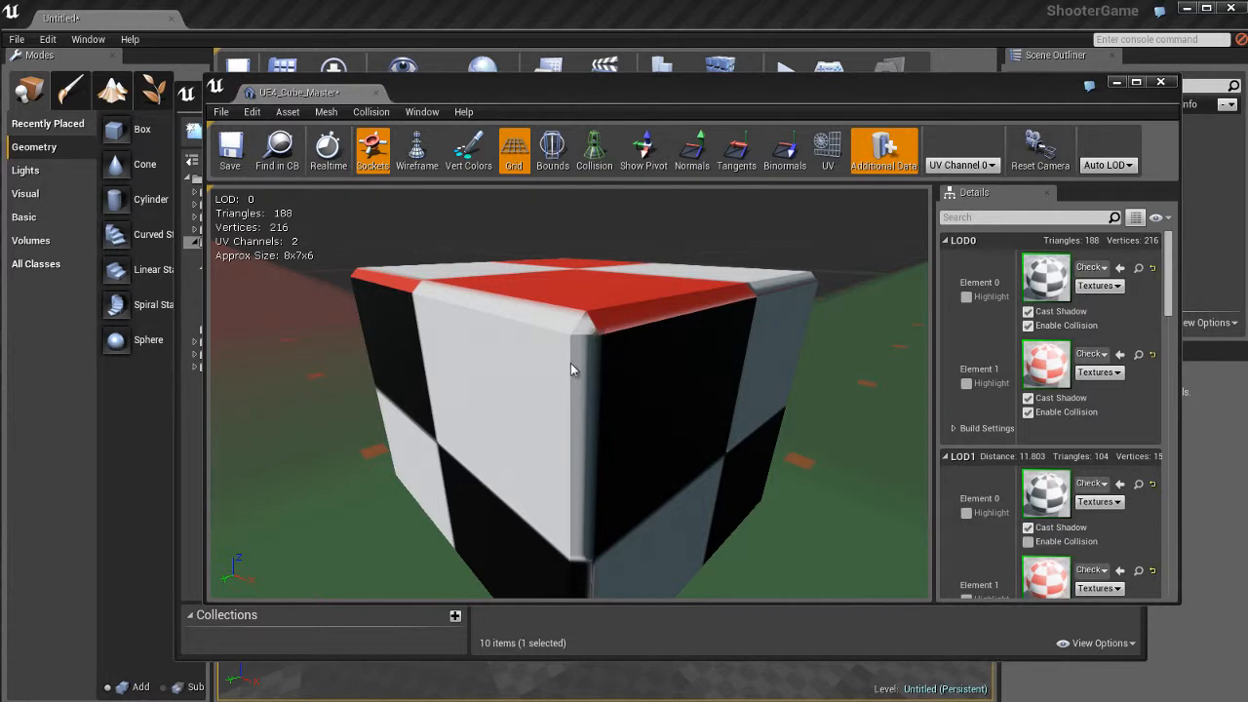
{"action": "mouse_move", "coordinate": [647, 388]}
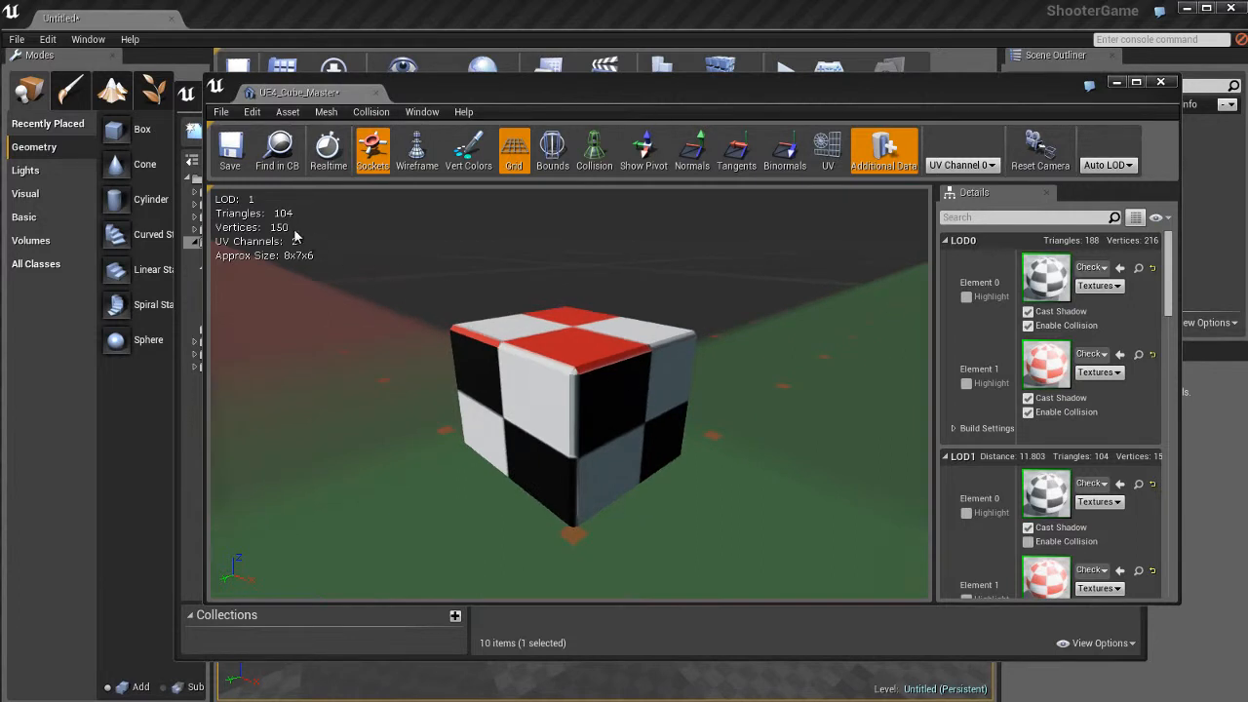
Compare the cube's wireframe at Base LOD, LOD Level 1 and LOD Level 2, ending on Auto LOD
{"action": "scroll", "scroll_direction": "down", "scroll_amount": 3}
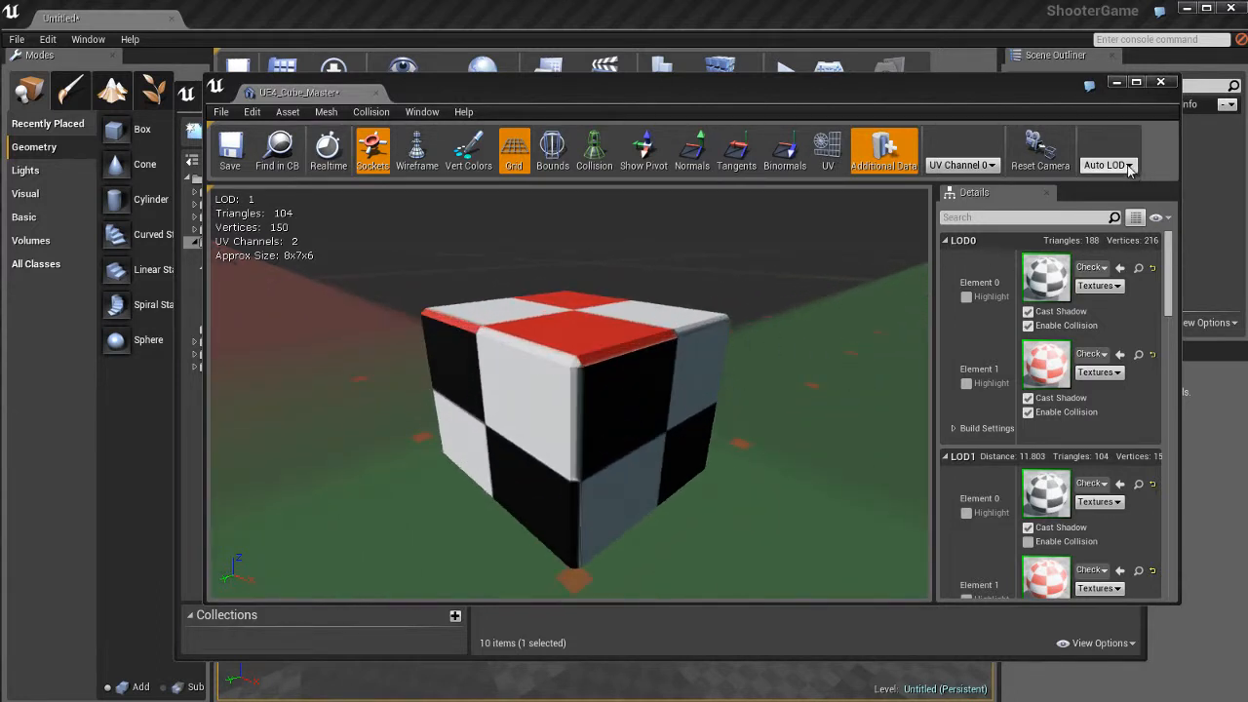
{"action": "left_click", "coordinate": [1107, 163]}
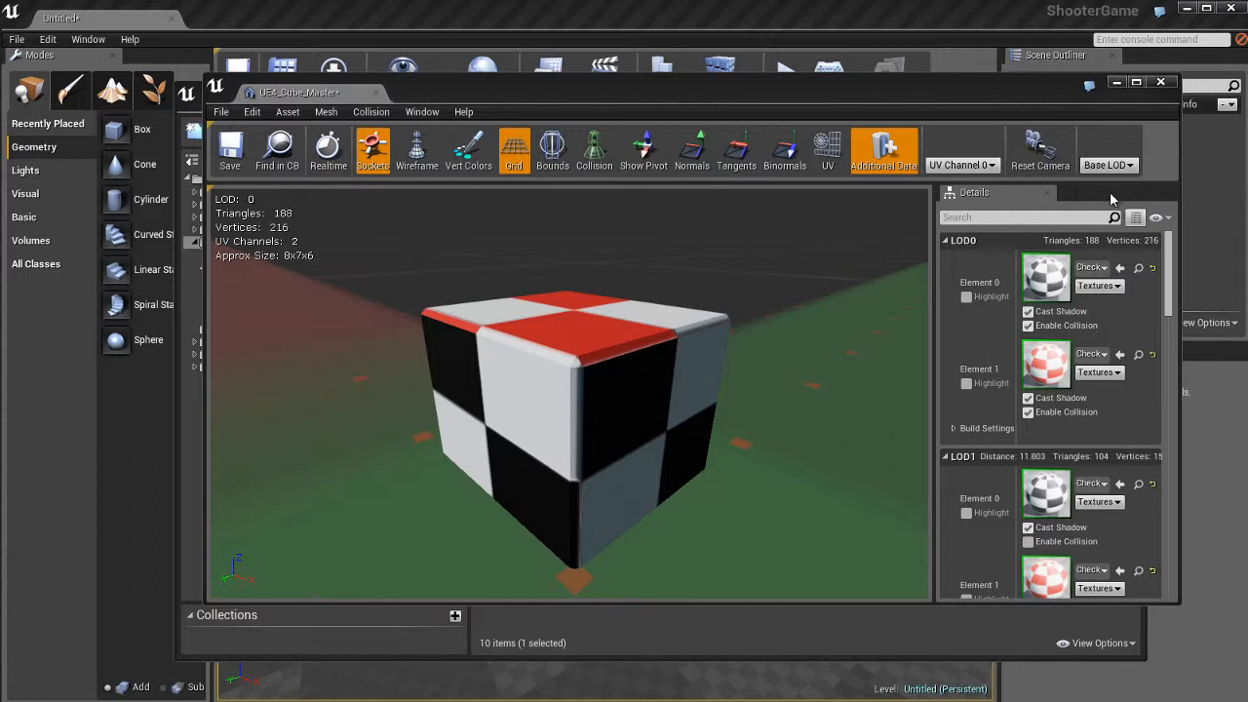
{"action": "mouse_move", "coordinate": [546, 234]}
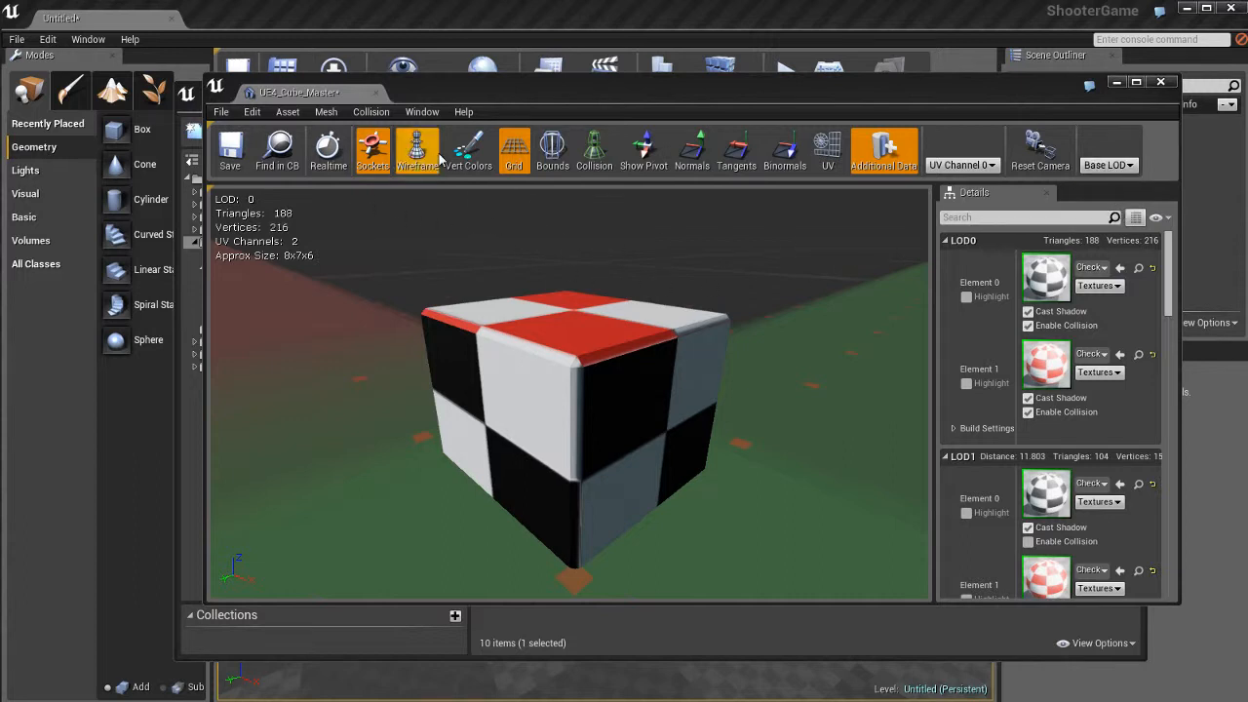
{"action": "left_click", "coordinate": [418, 152]}
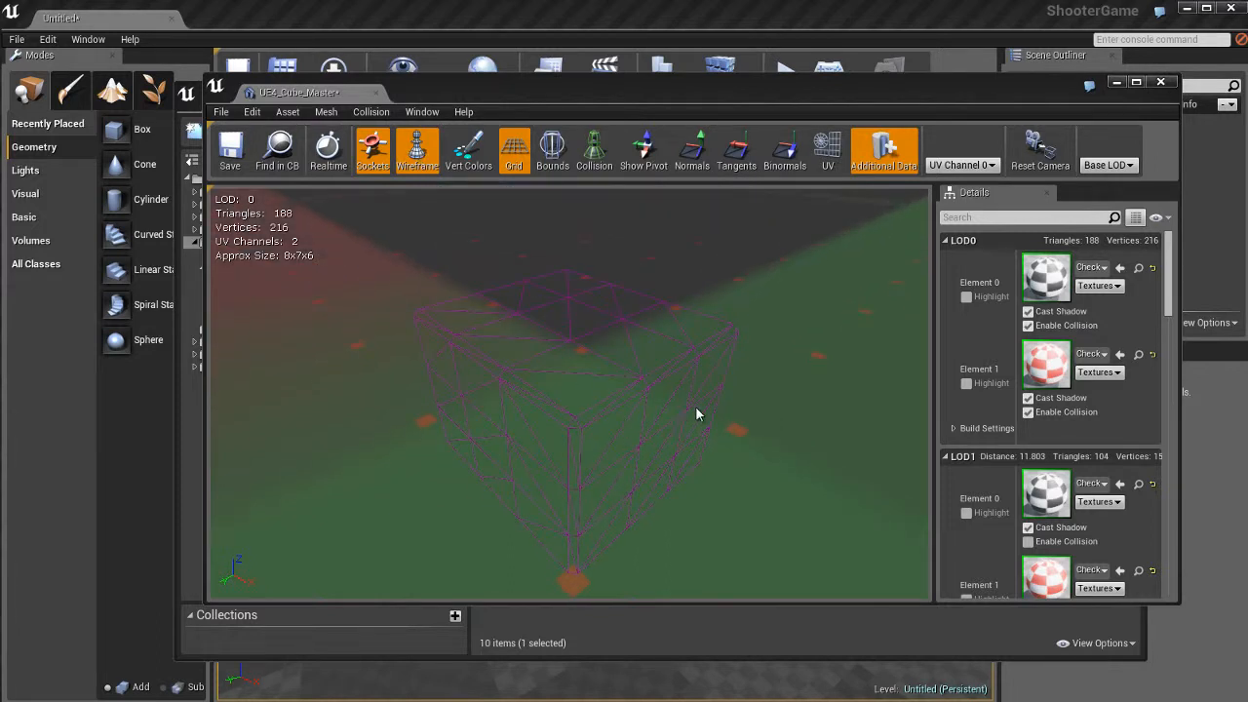
{"action": "left_click", "coordinate": [1107, 164]}
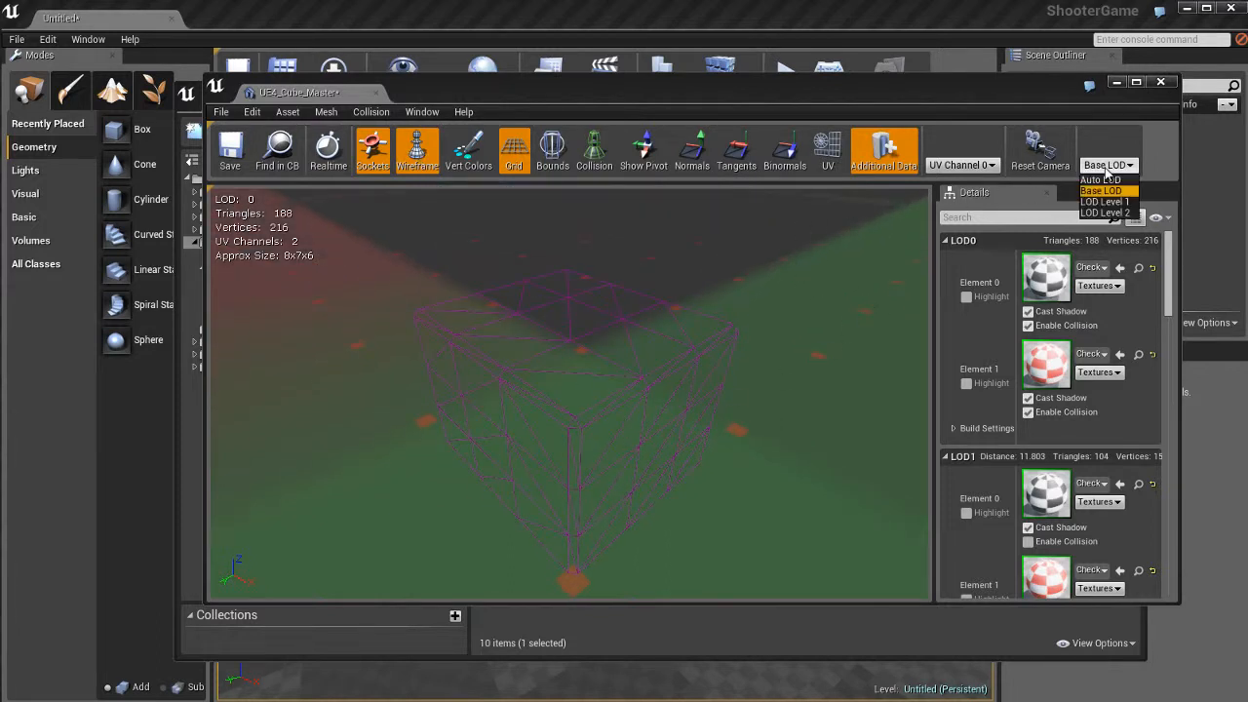
{"action": "left_click", "coordinate": [1104, 200]}
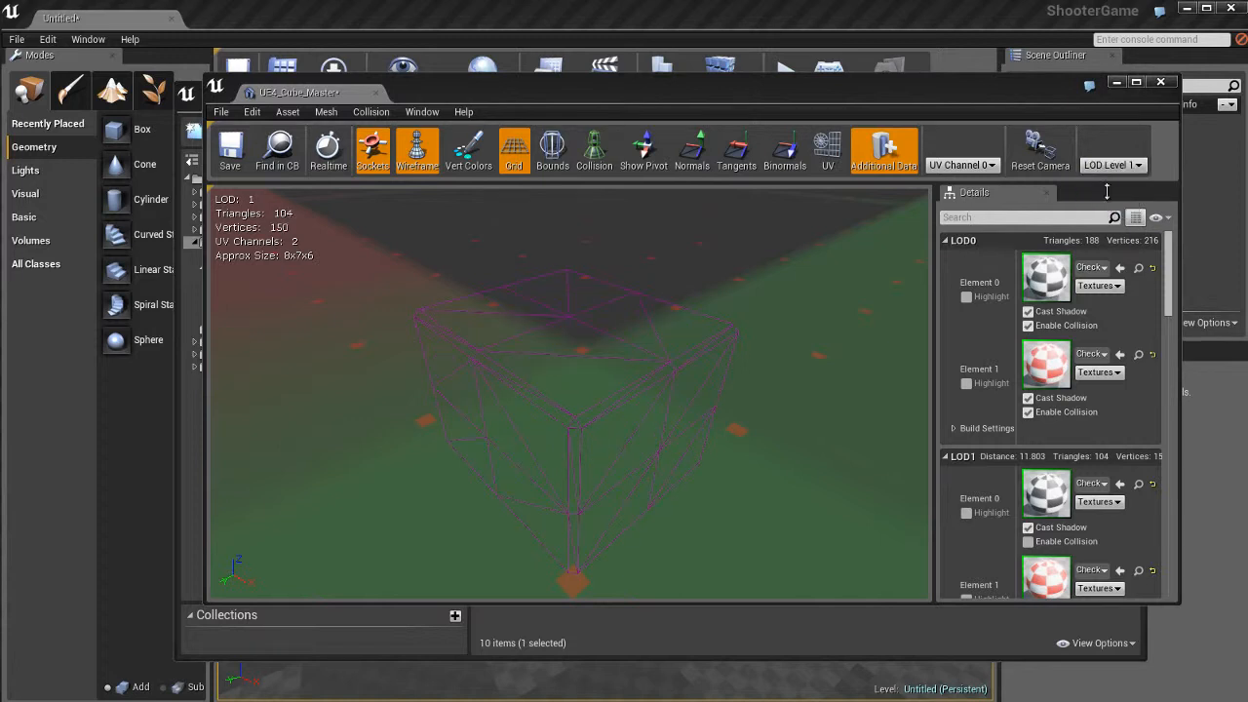
{"action": "left_click", "coordinate": [1111, 164]}
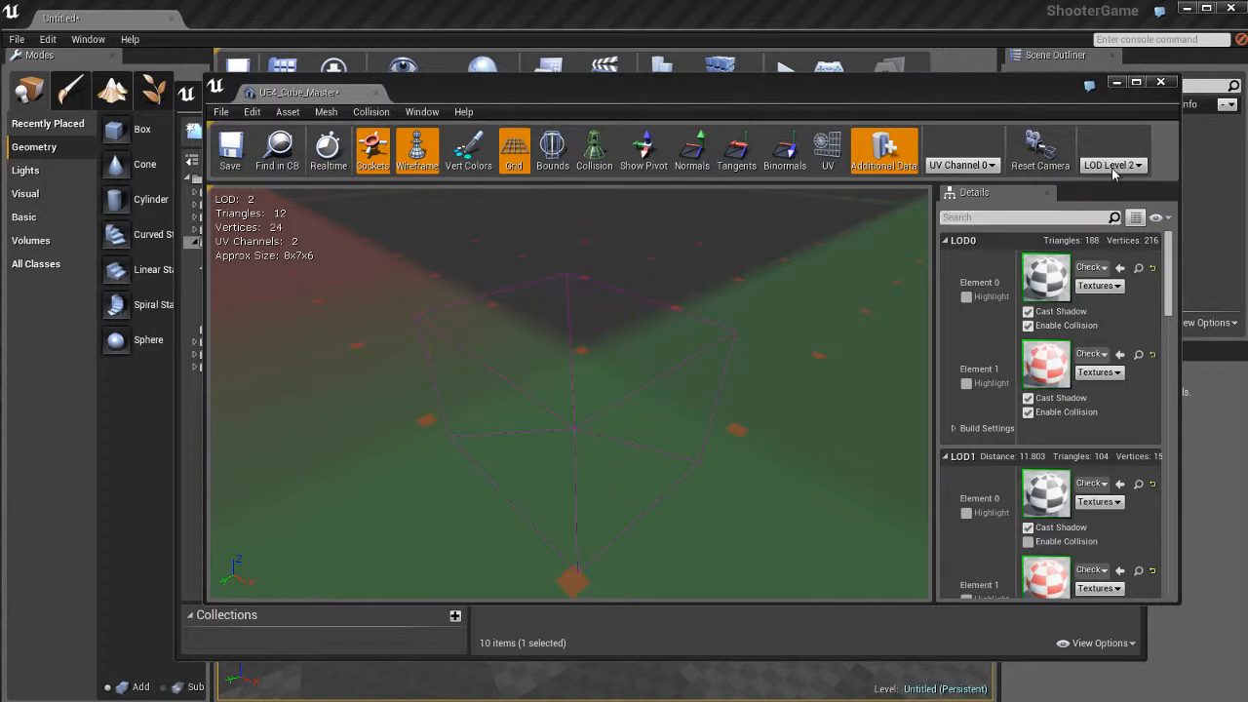
{"action": "left_click", "coordinate": [1112, 163]}
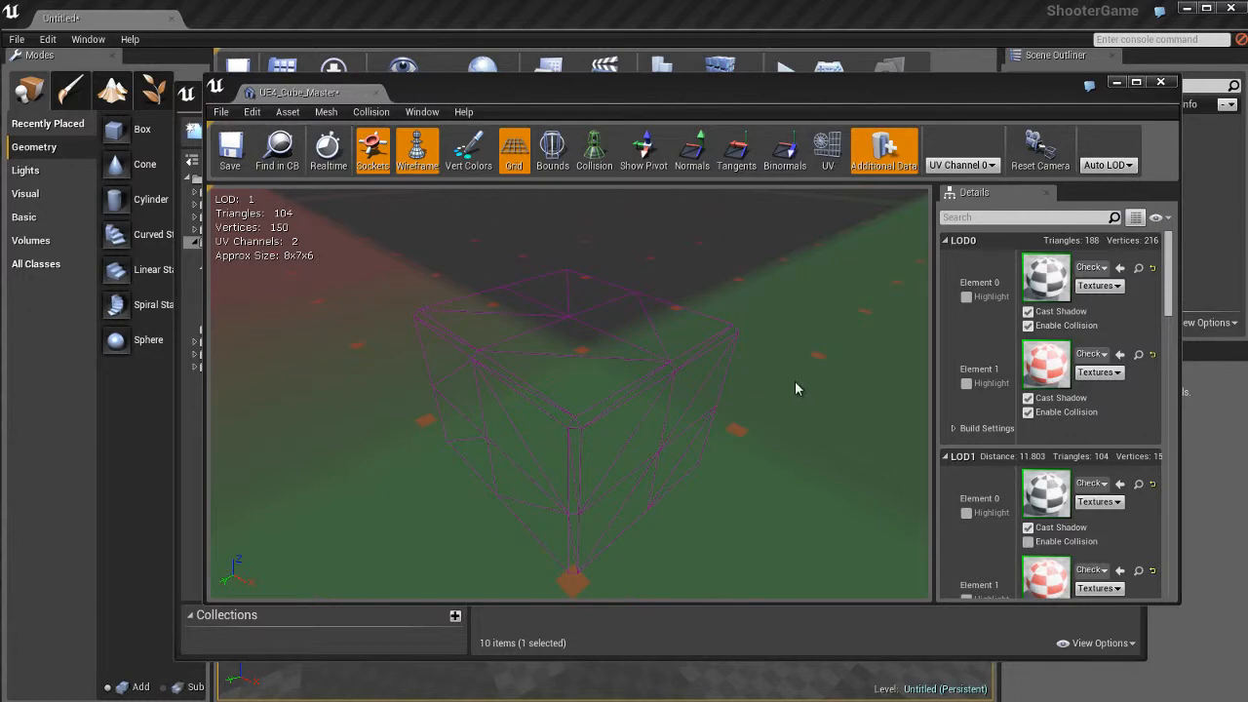
{"action": "scroll", "scroll_direction": "down", "scroll_amount": 3}
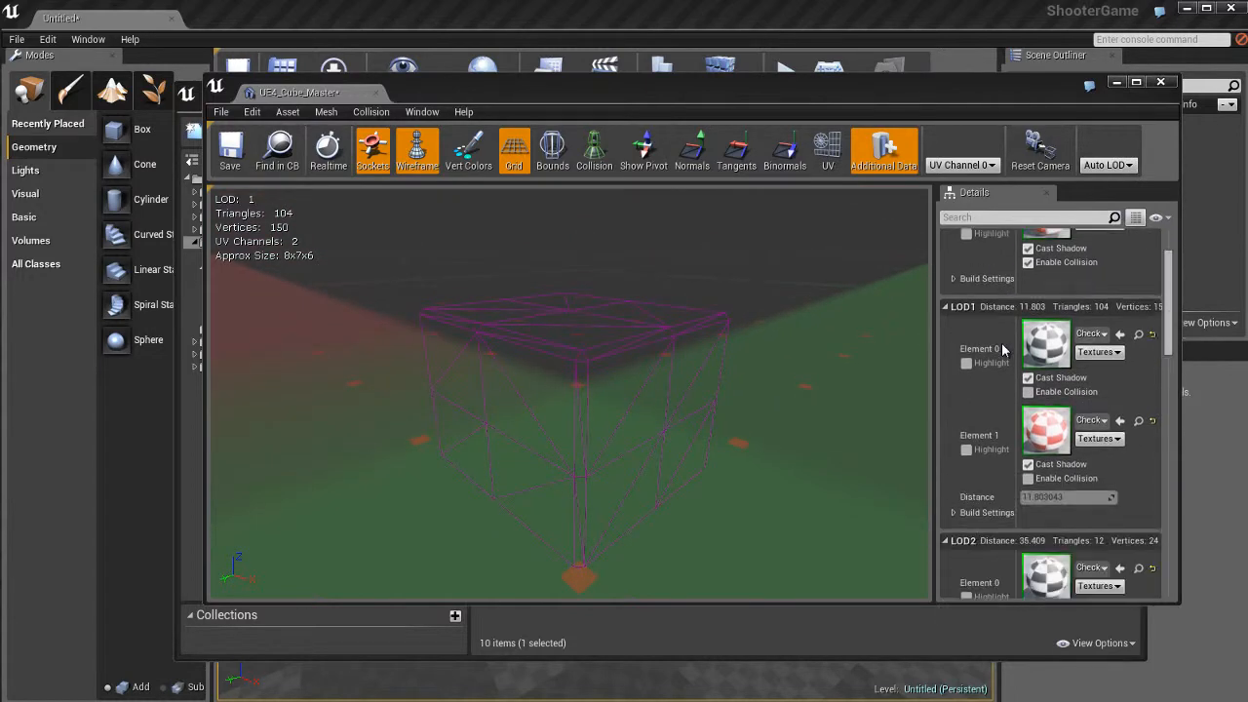
{"action": "scroll", "scroll_direction": "down", "scroll_amount": 3}
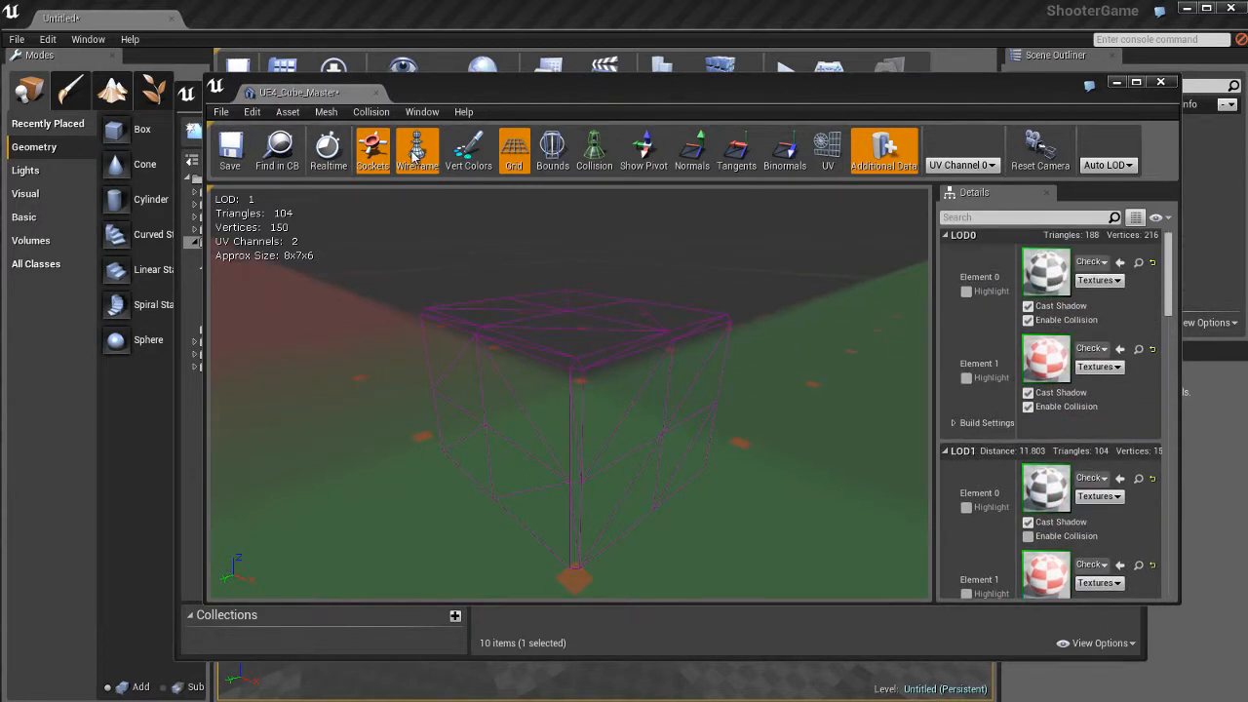
Show the cube's collision box over the wireframe, close the mesh editor, and clear the asset selection
{"action": "left_click", "coordinate": [418, 148]}
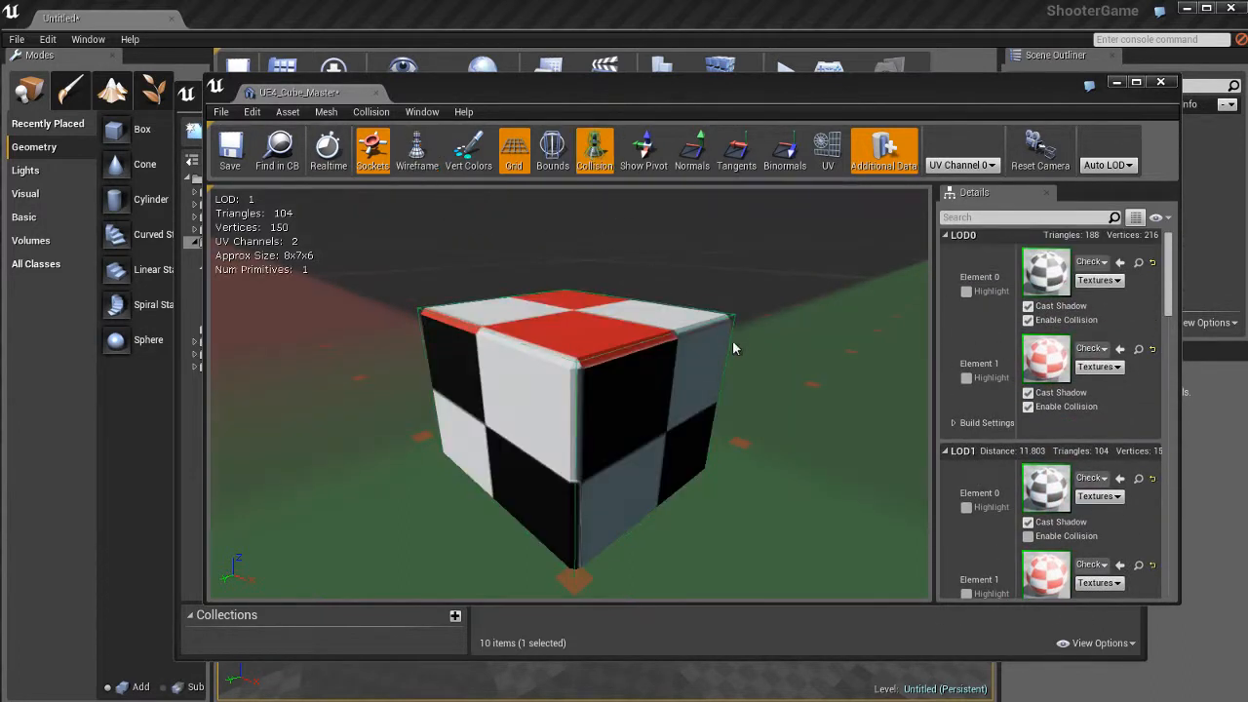
{"action": "left_click", "coordinate": [417, 152]}
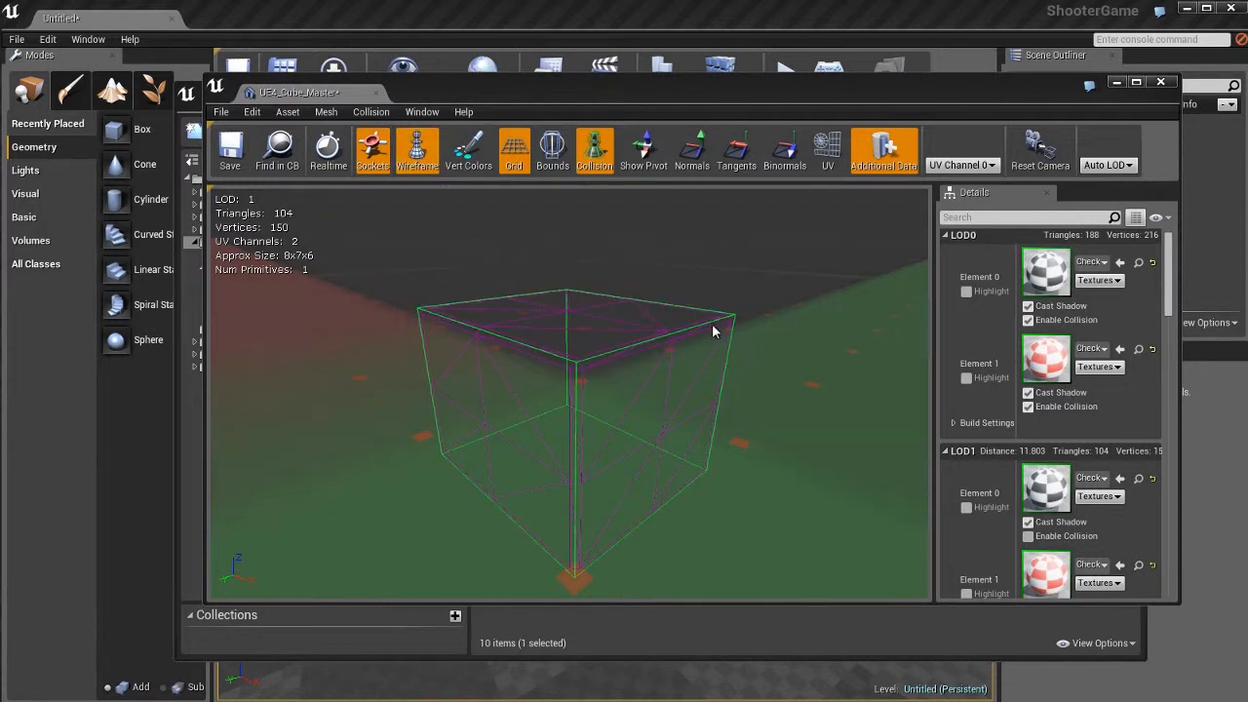
{"action": "mouse_move", "coordinate": [612, 185]}
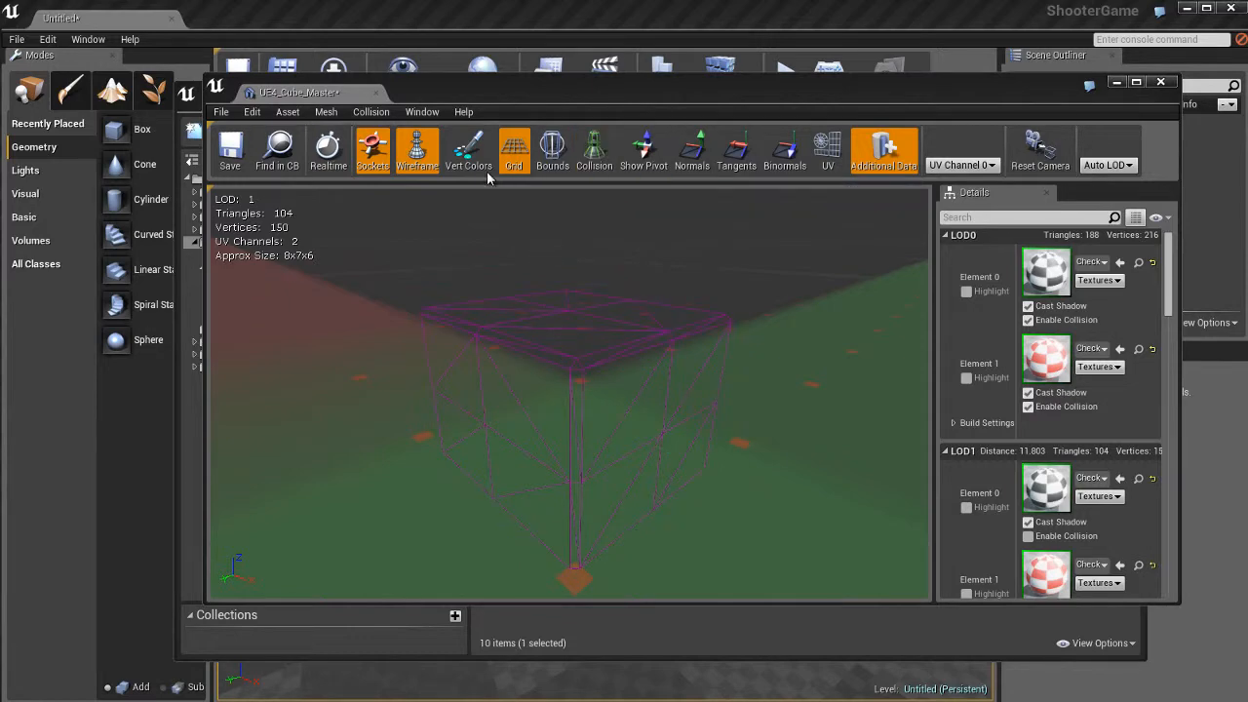
{"action": "left_click", "coordinate": [417, 152]}
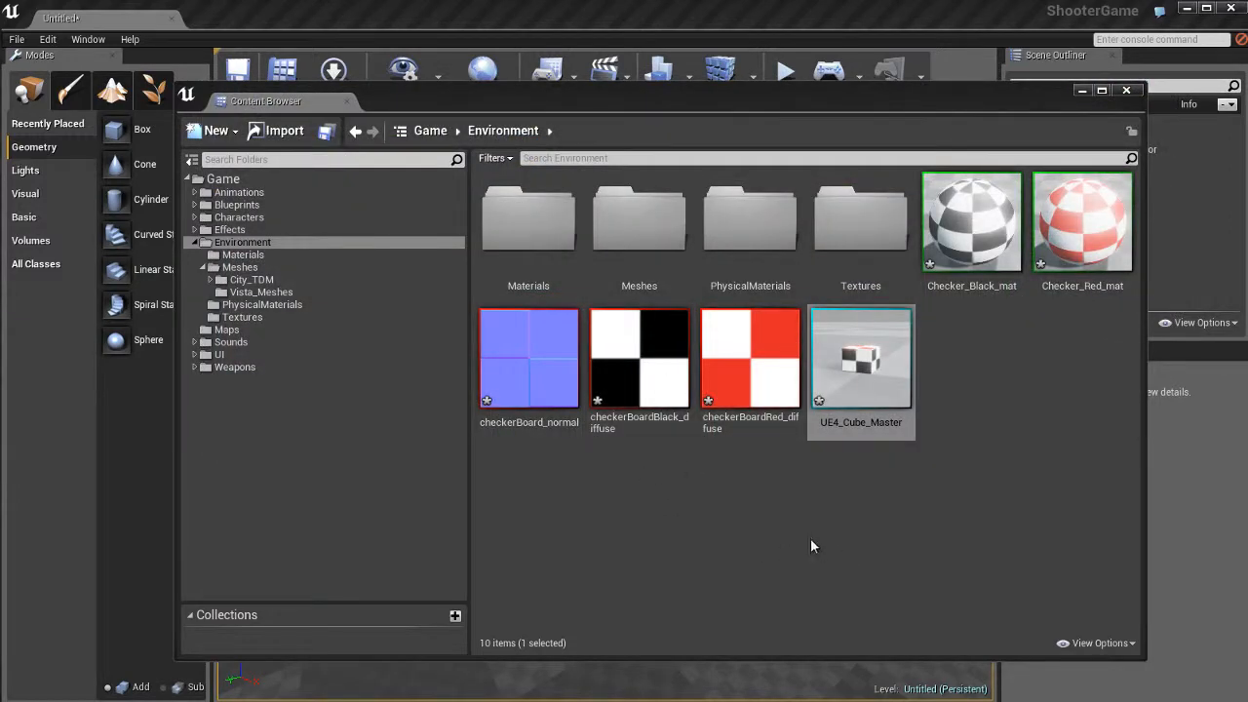
{"action": "left_click", "coordinate": [759, 505]}
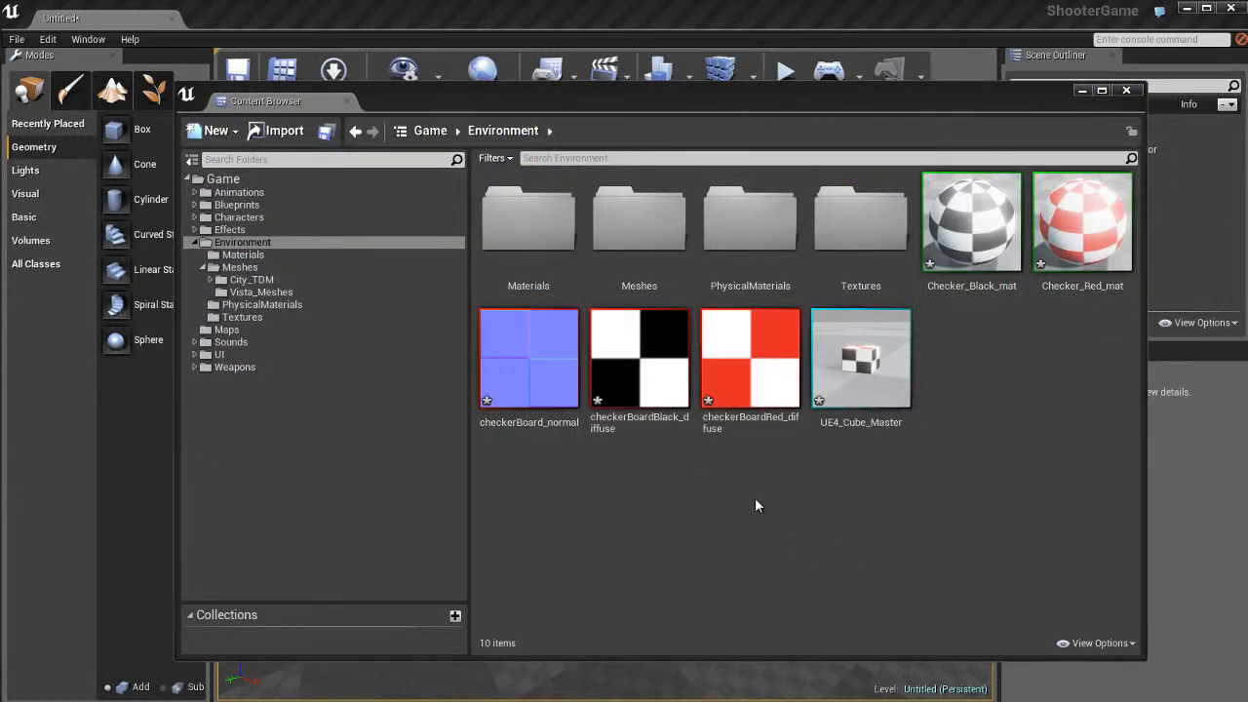
{"action": "mouse_move", "coordinate": [772, 468]}
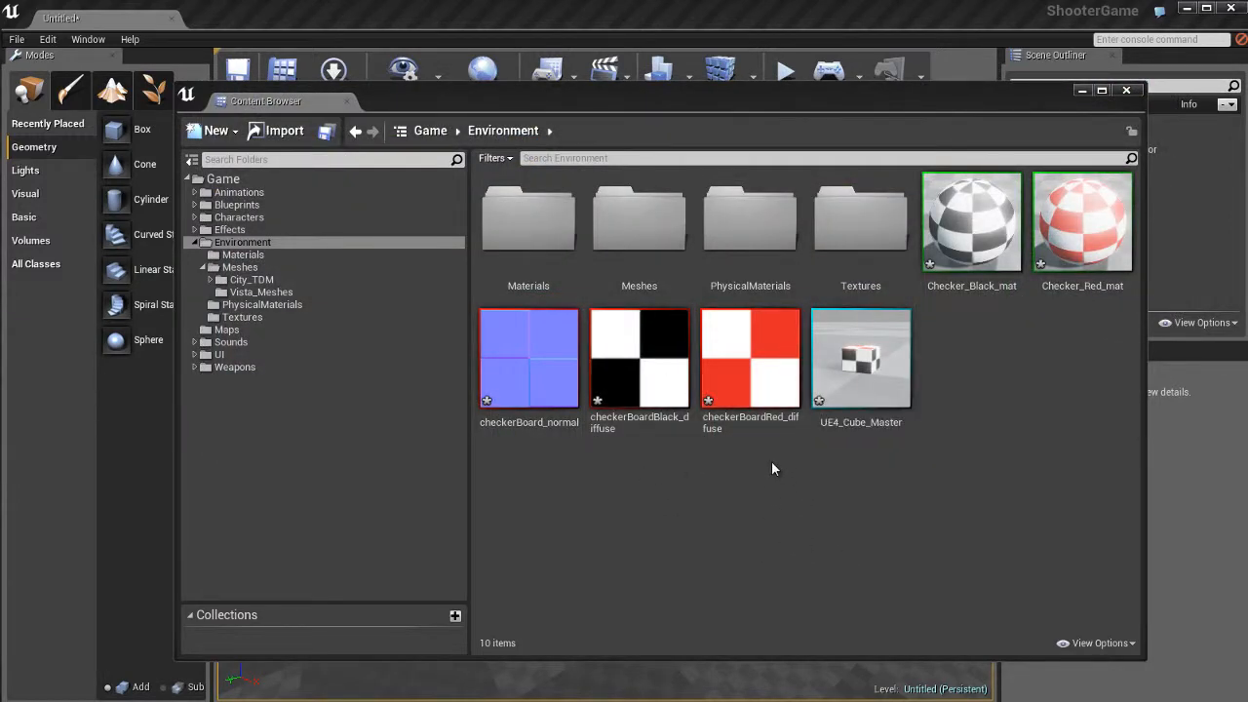